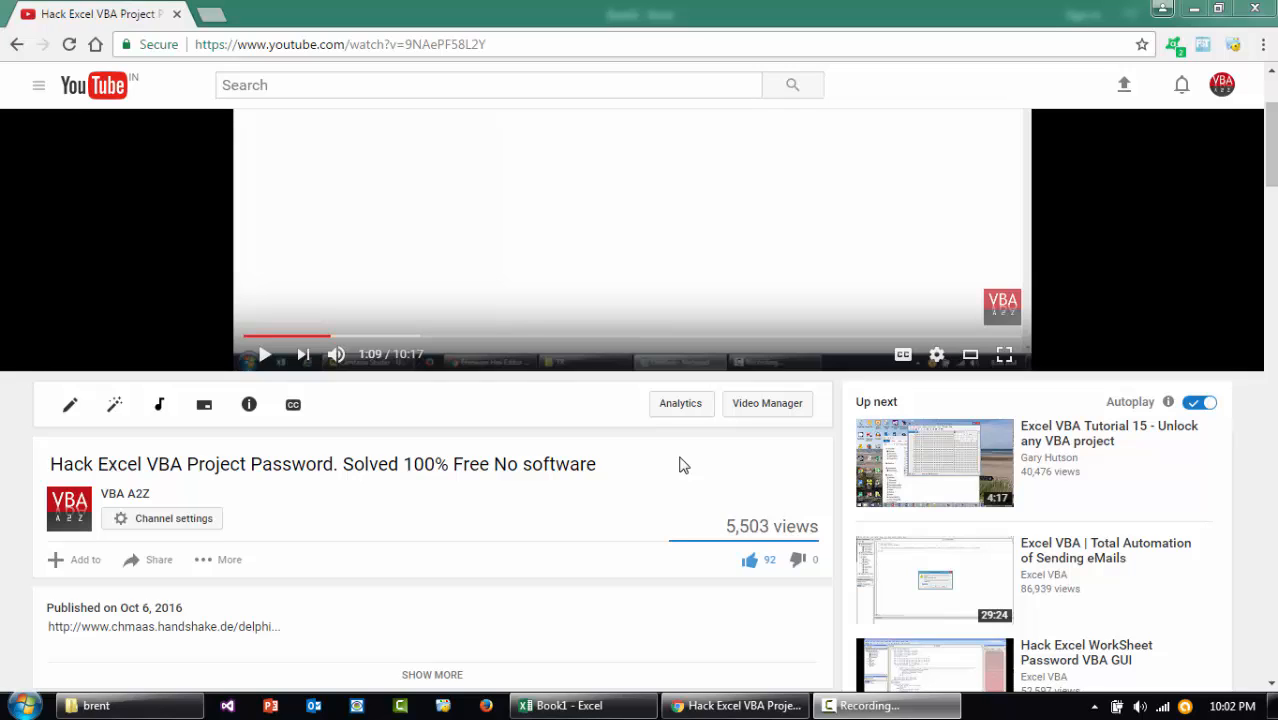
mouse_move(164, 492)
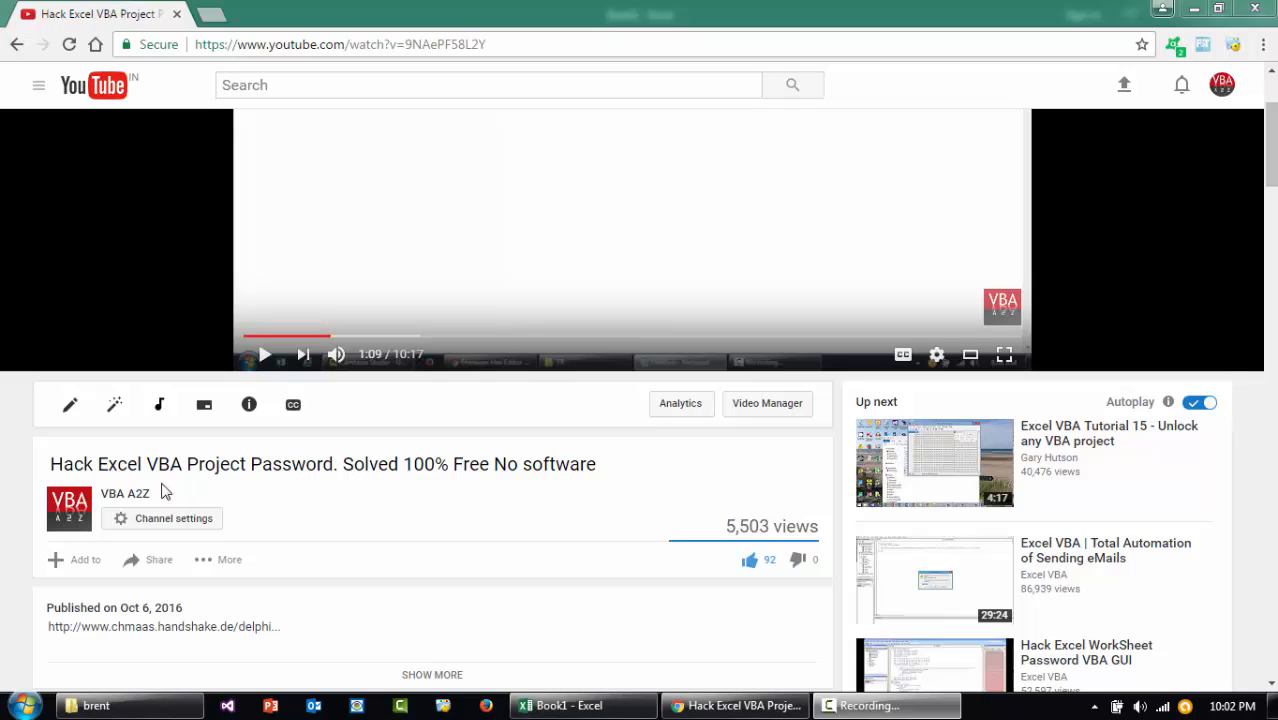
mouse_move(24, 486)
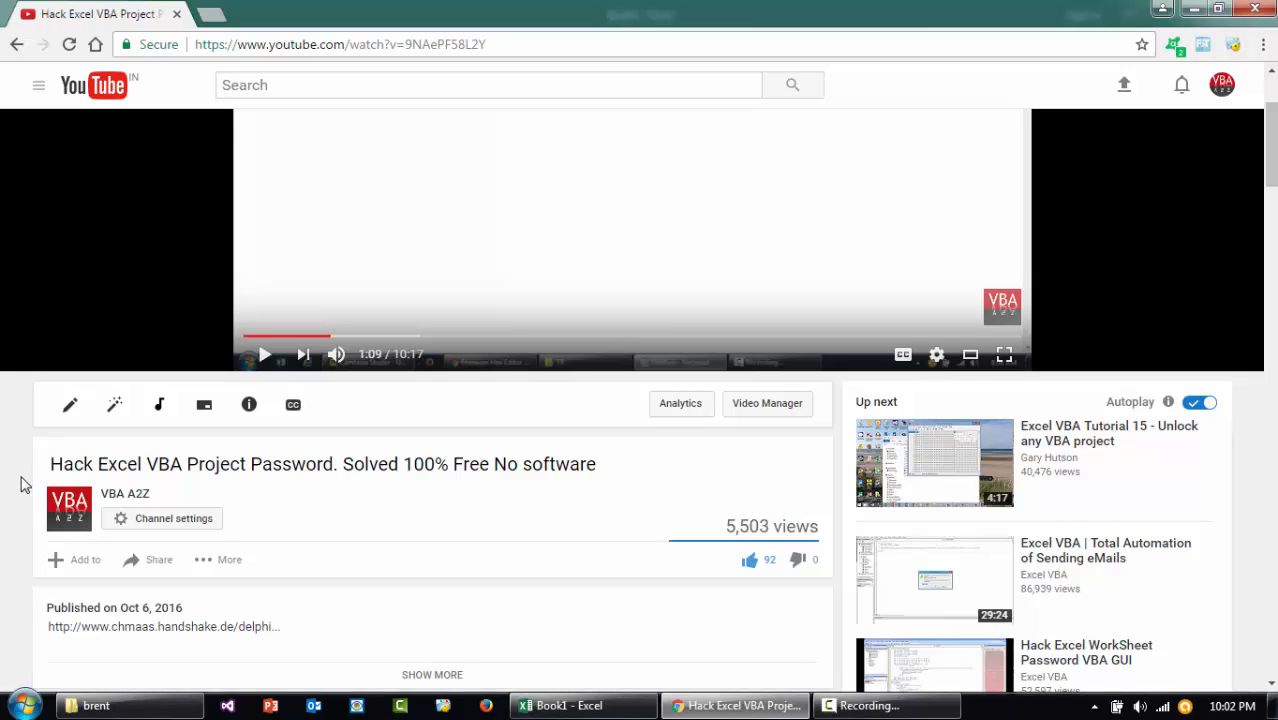
mouse_move(16, 480)
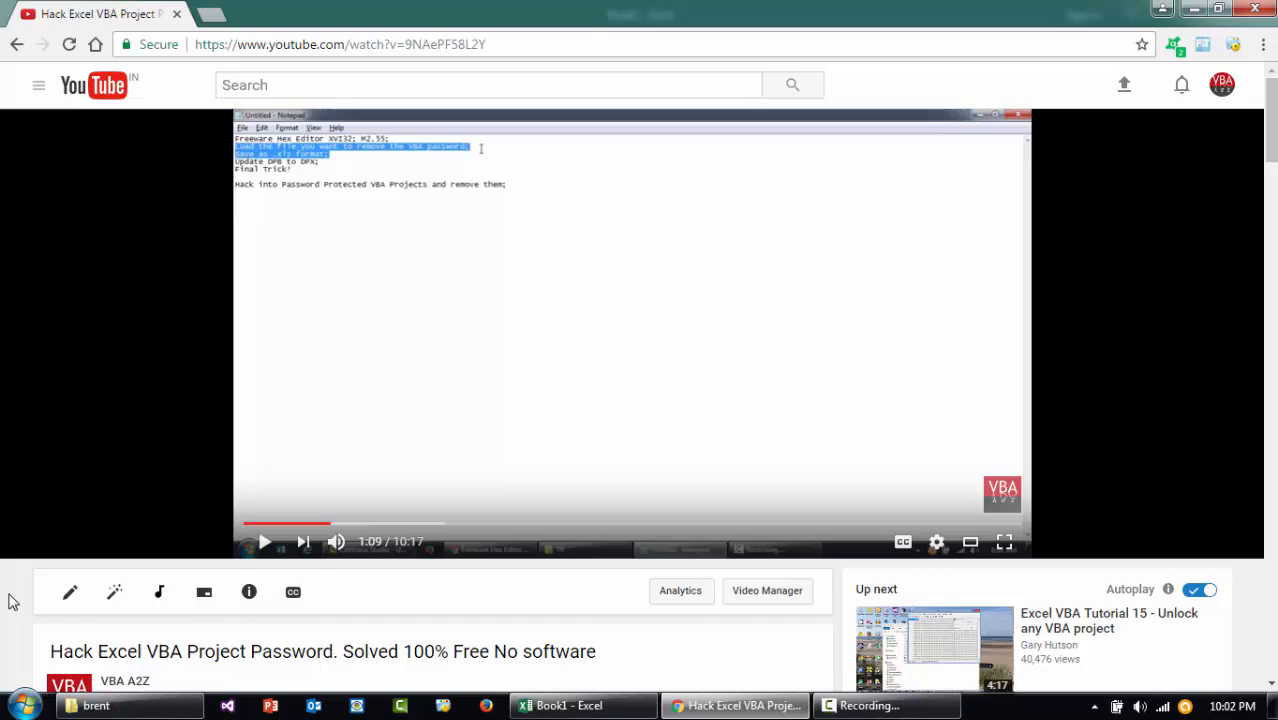
Step: Scroll to the viewer comments about the shared-workbook error beneath the VBA password video
scroll(down, 3)
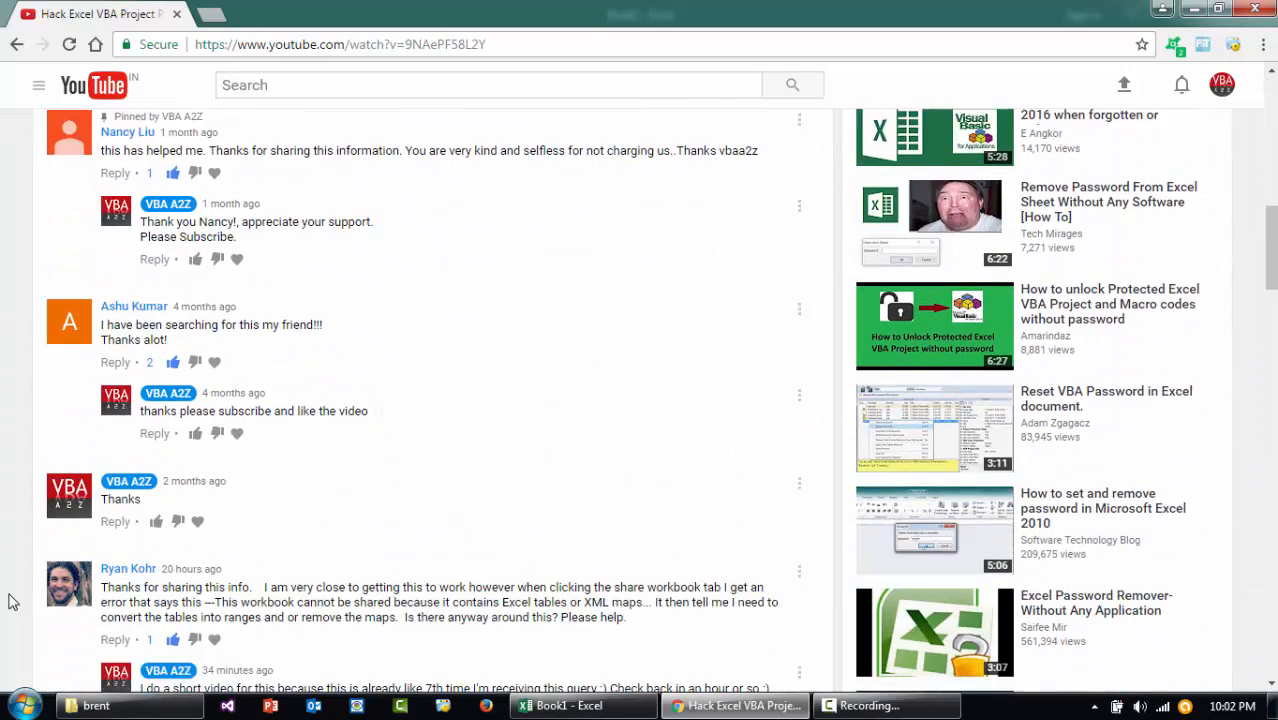
scroll(down, 3)
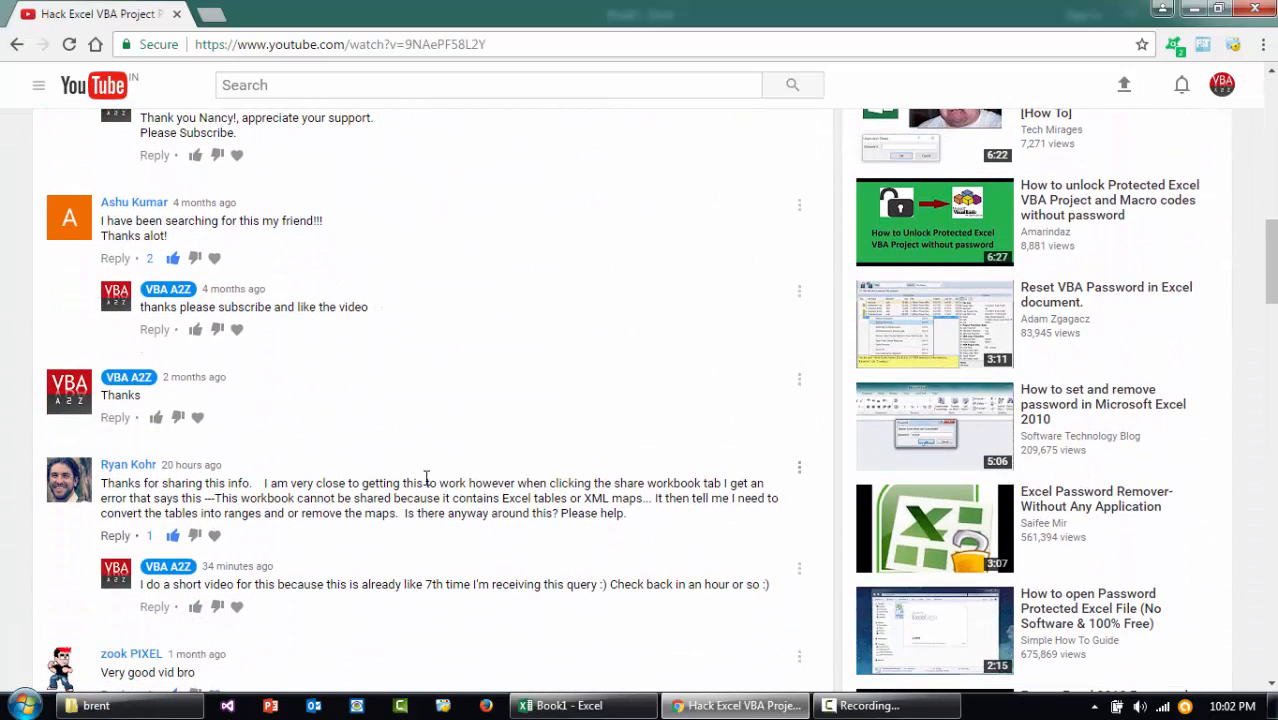
mouse_move(410, 500)
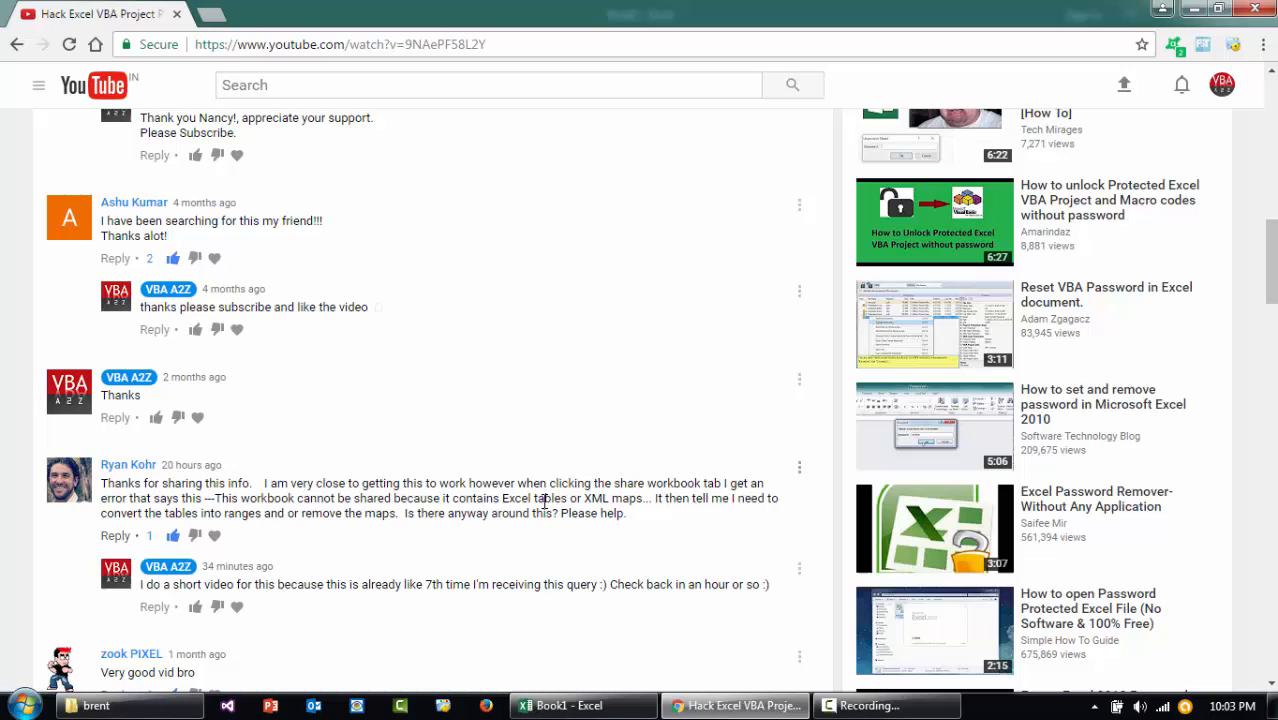
mouse_move(656, 528)
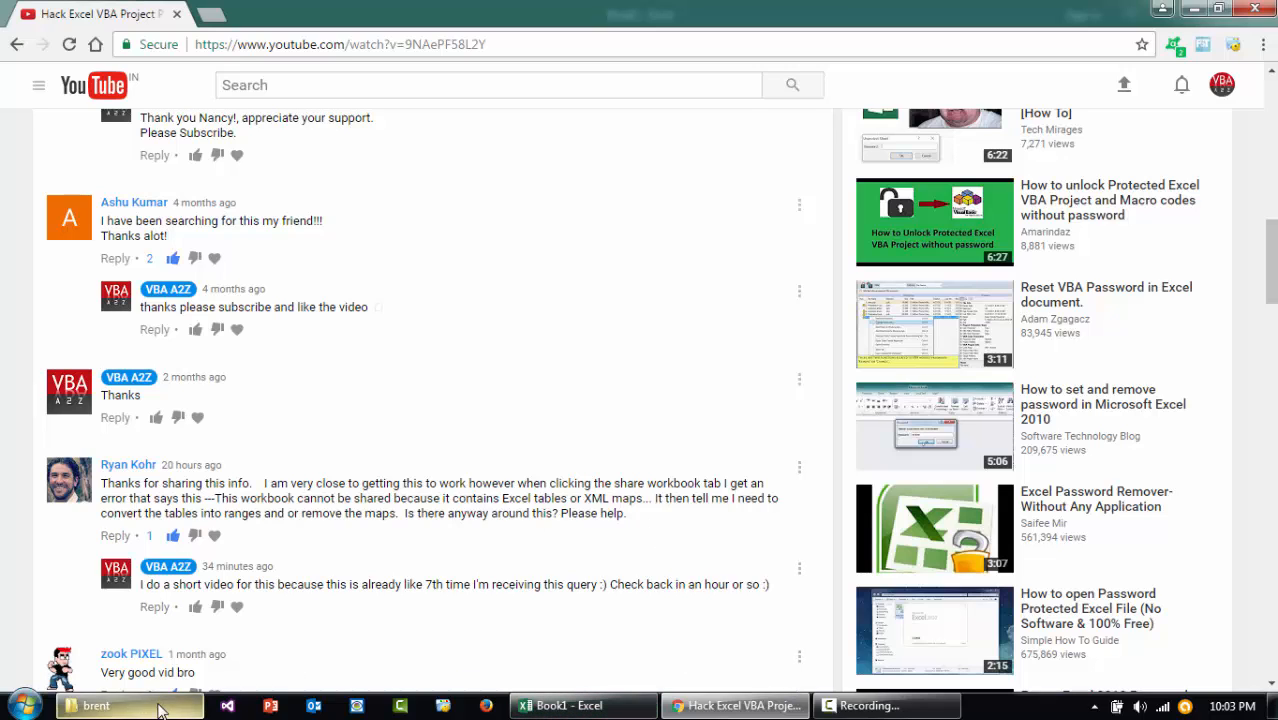
Step: Show the Documents folder holding Locked.xlsm, then return to Book1's VBA editor
click(96, 704)
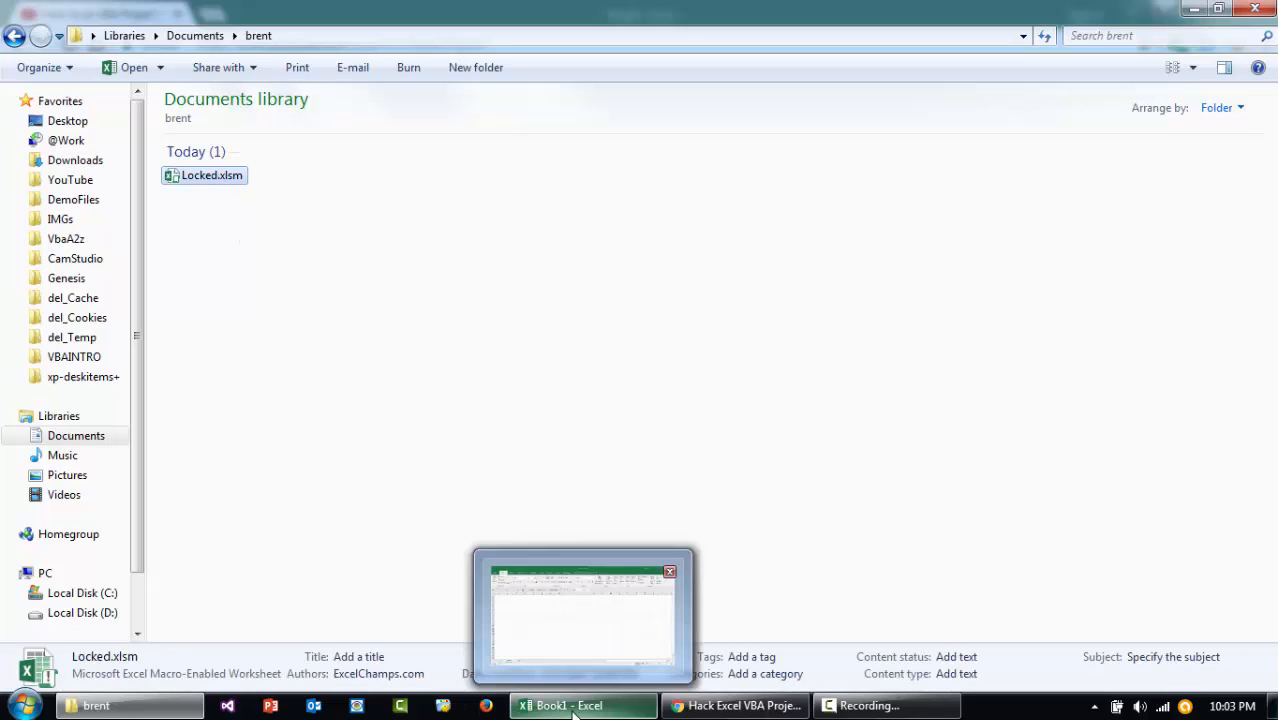
click(584, 704)
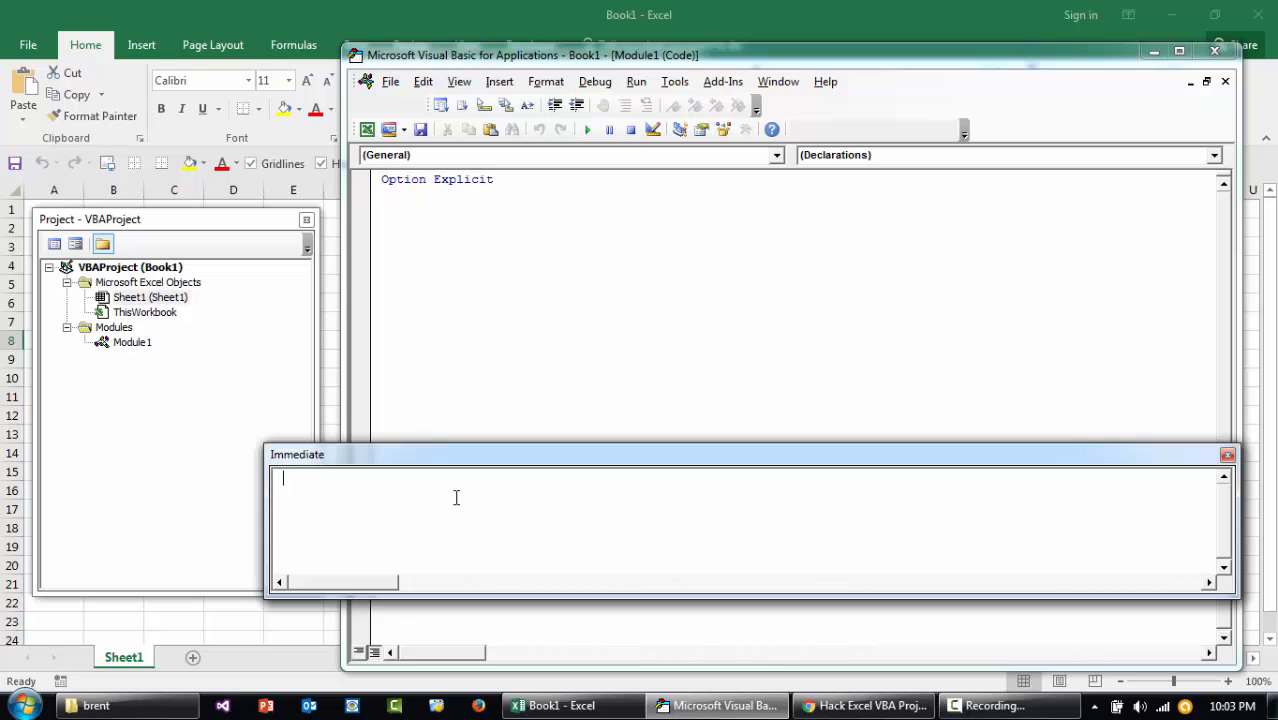
Step: Run Application.EnableEvents = False in the Immediate window and open Locked.xlsm, raising run-time error 1004
text(appl)
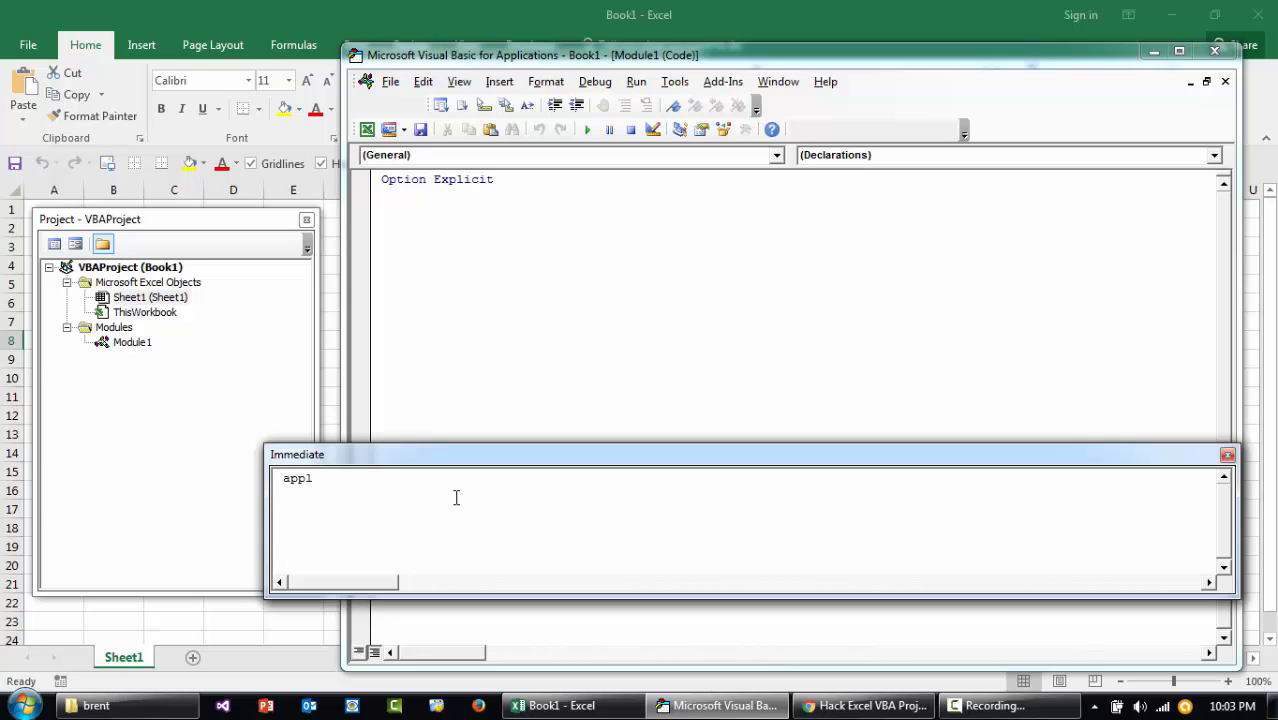
text(ication.)
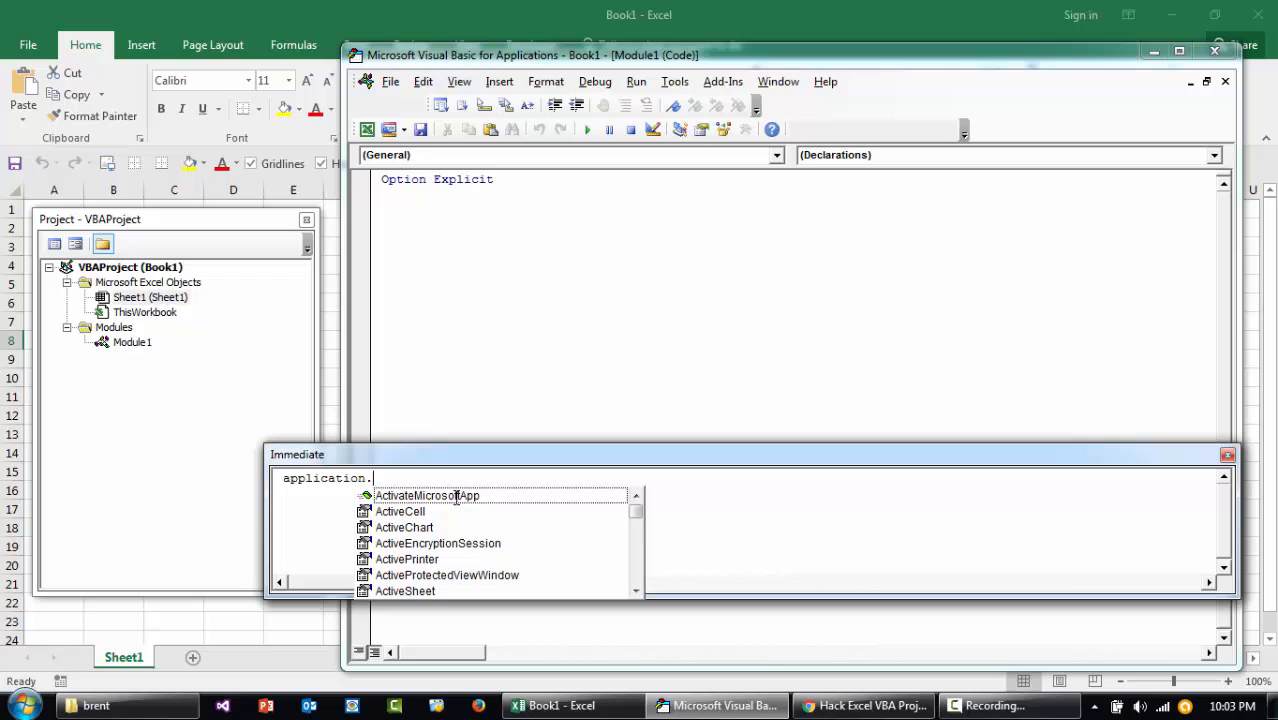
text(EnableEvents)
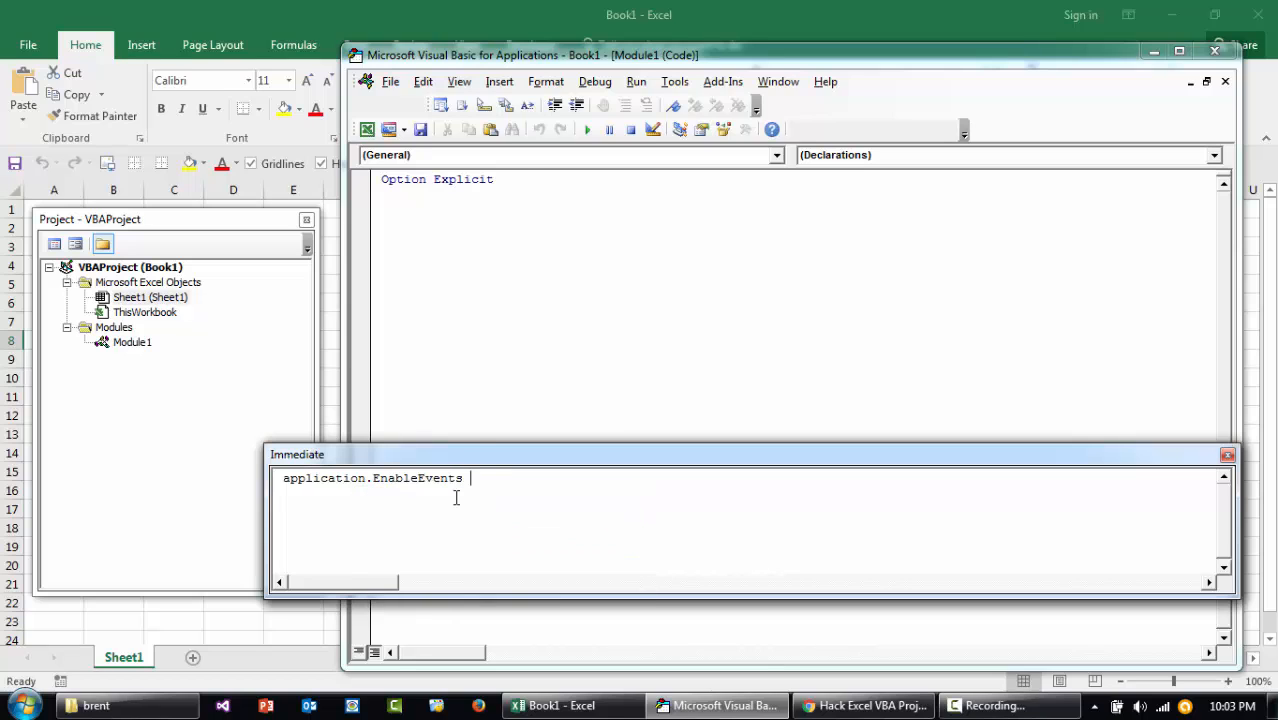
text(= False)
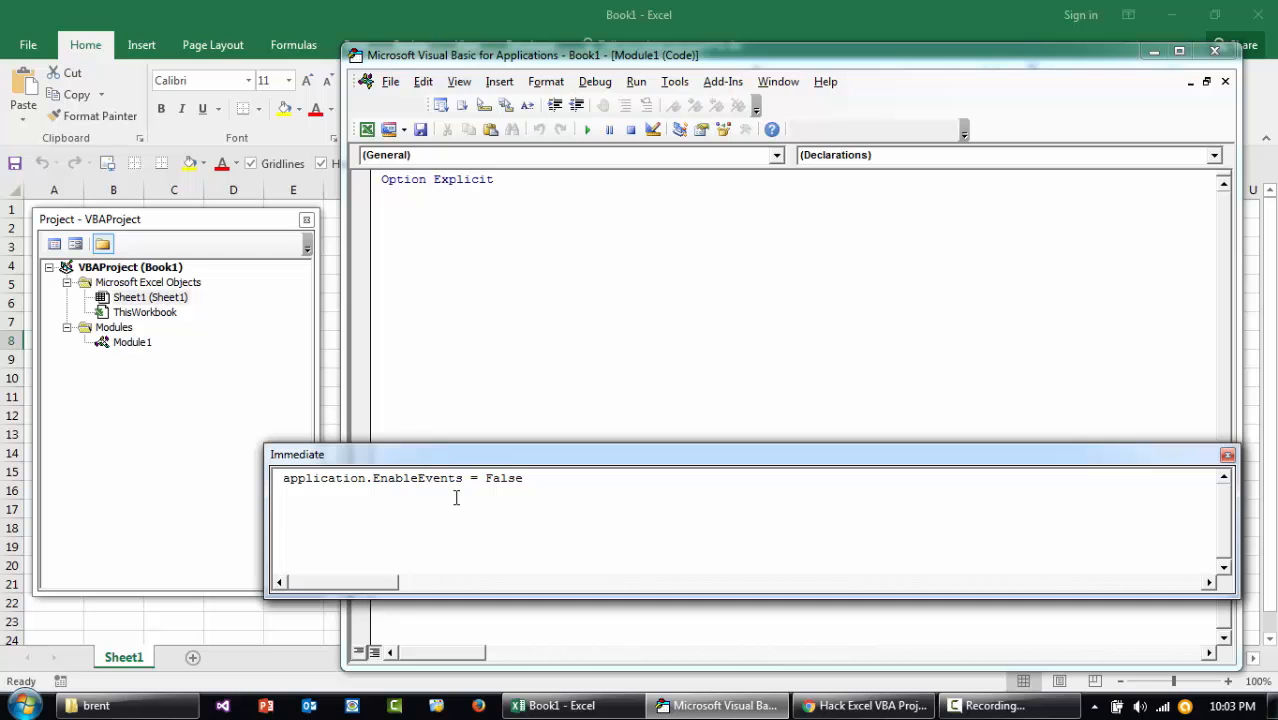
click(96, 704)
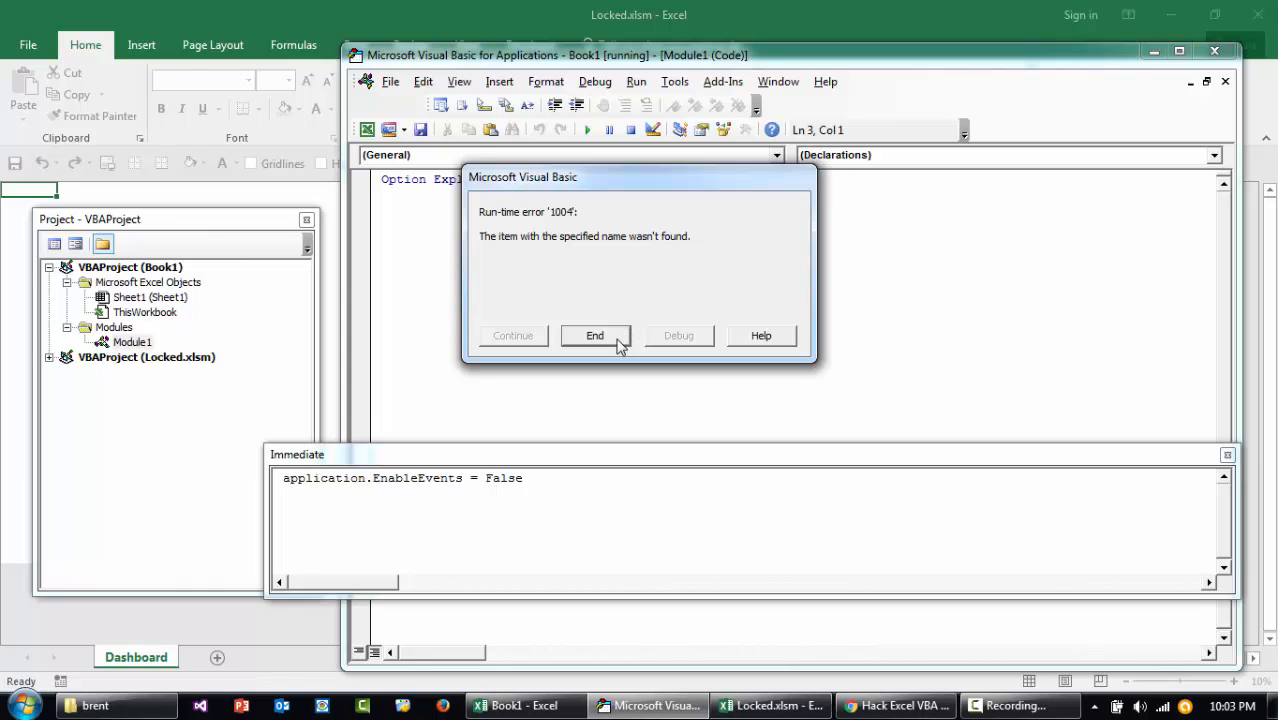
Step: End the error, cancel the VBAProject password prompt, and attempt Share Workbook, refused due to tables/XML maps
click(596, 336)
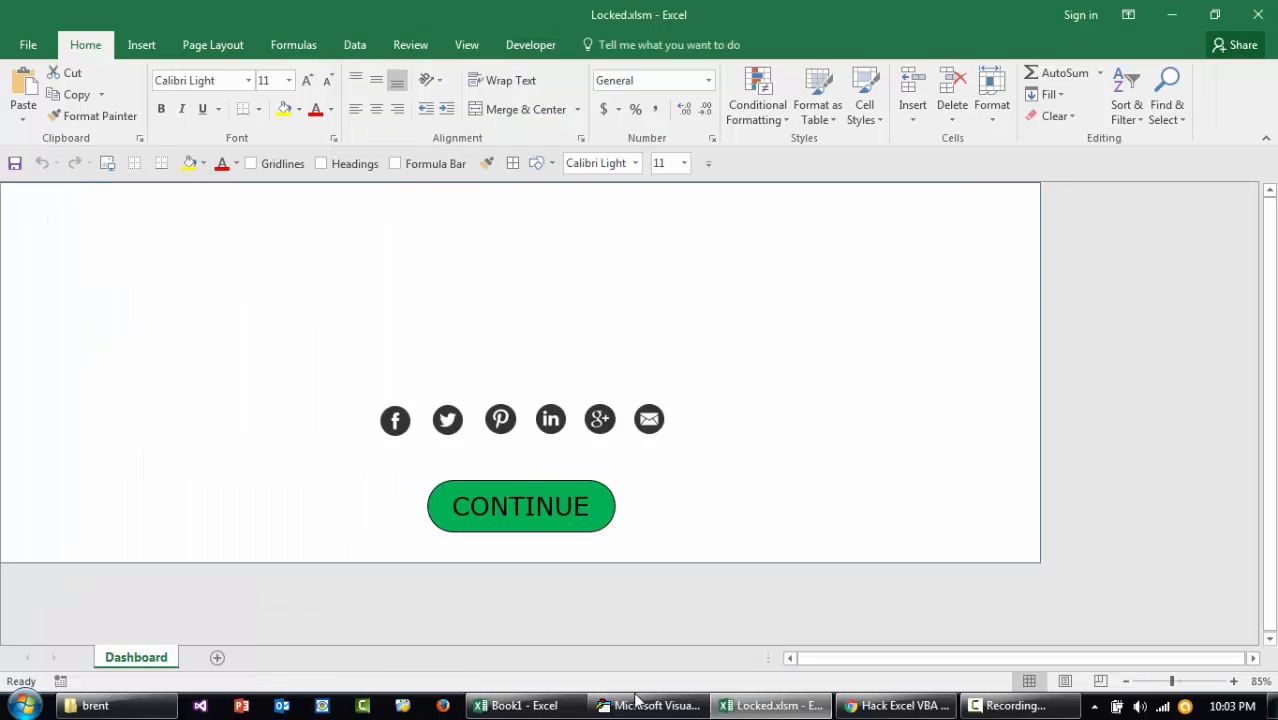
click(648, 704)
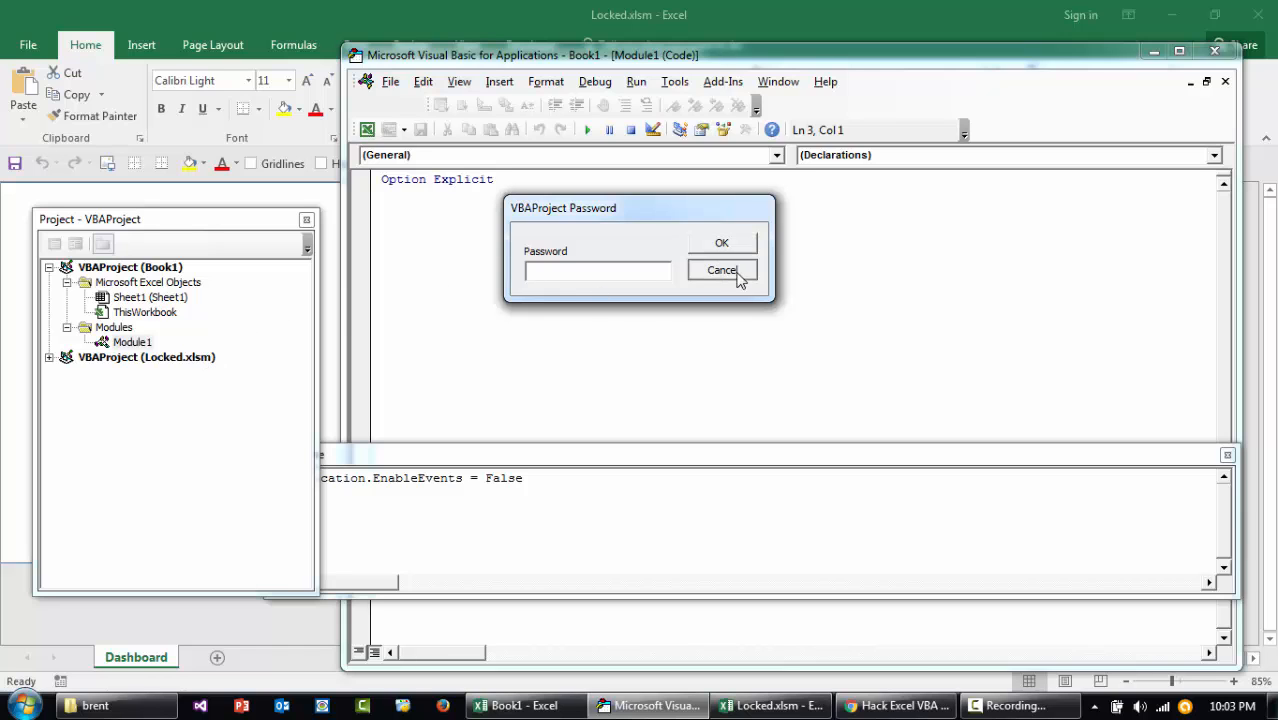
click(720, 270)
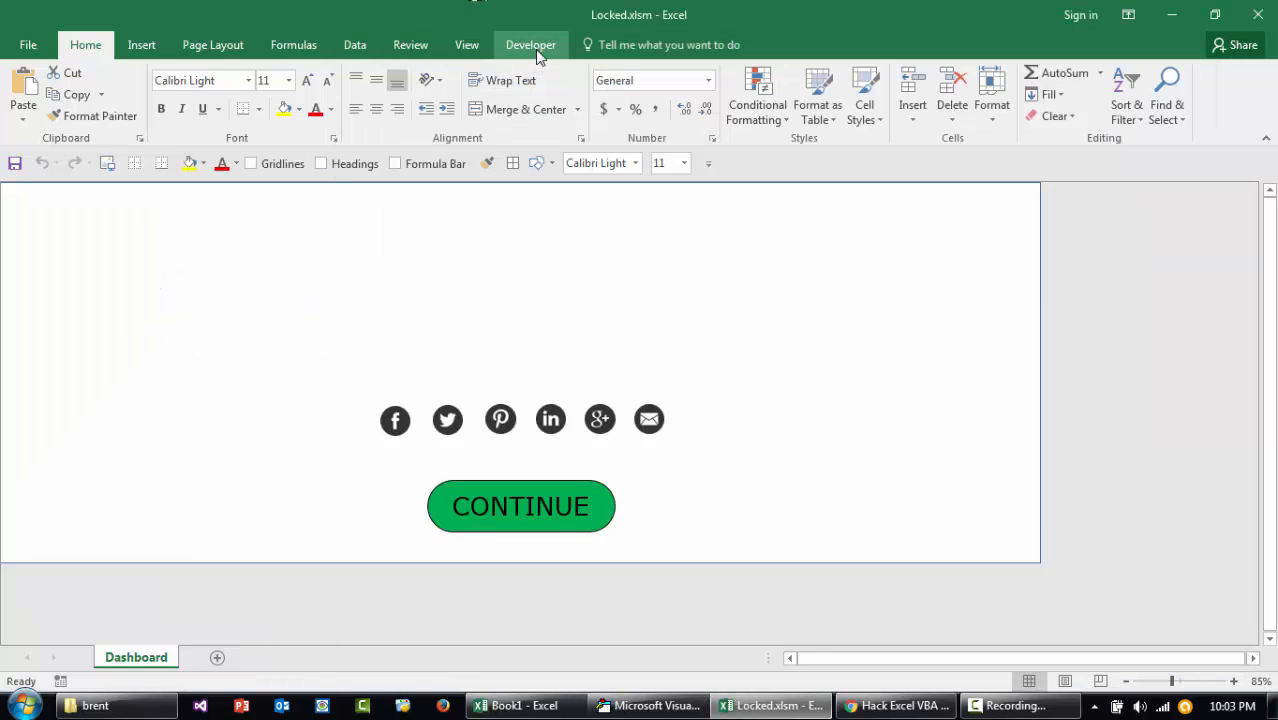
click(410, 44)
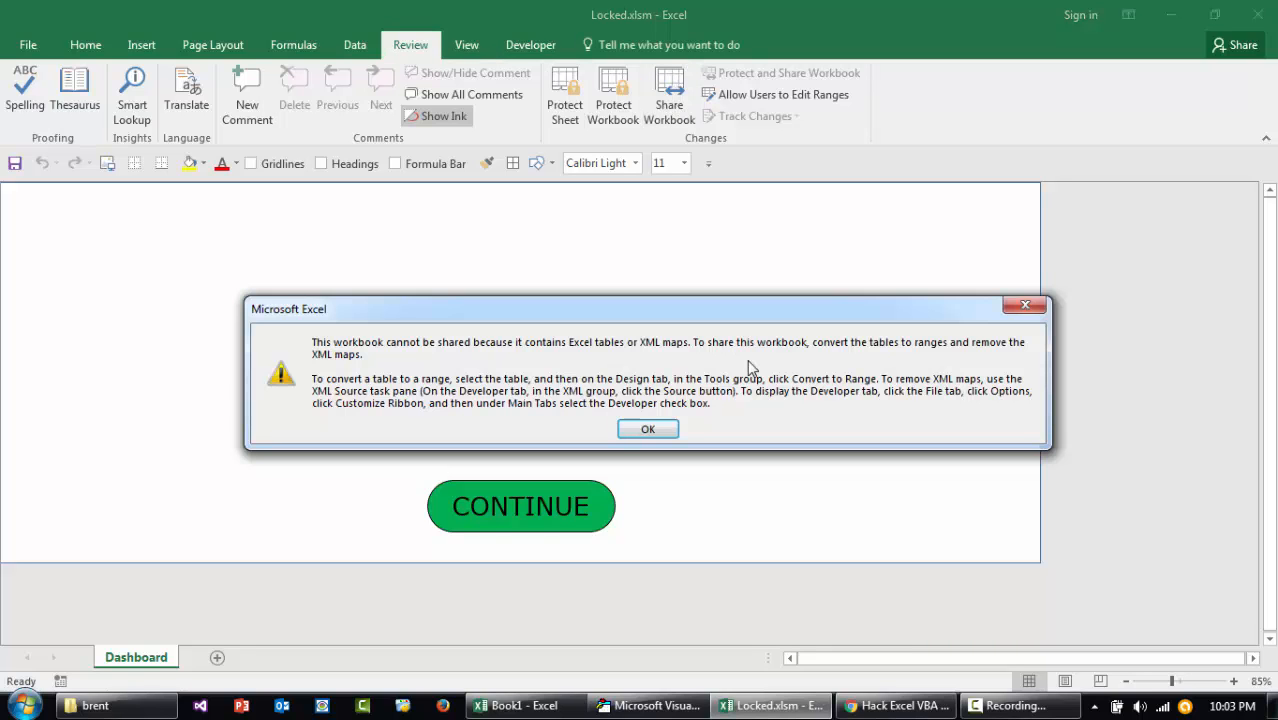
mouse_move(604, 362)
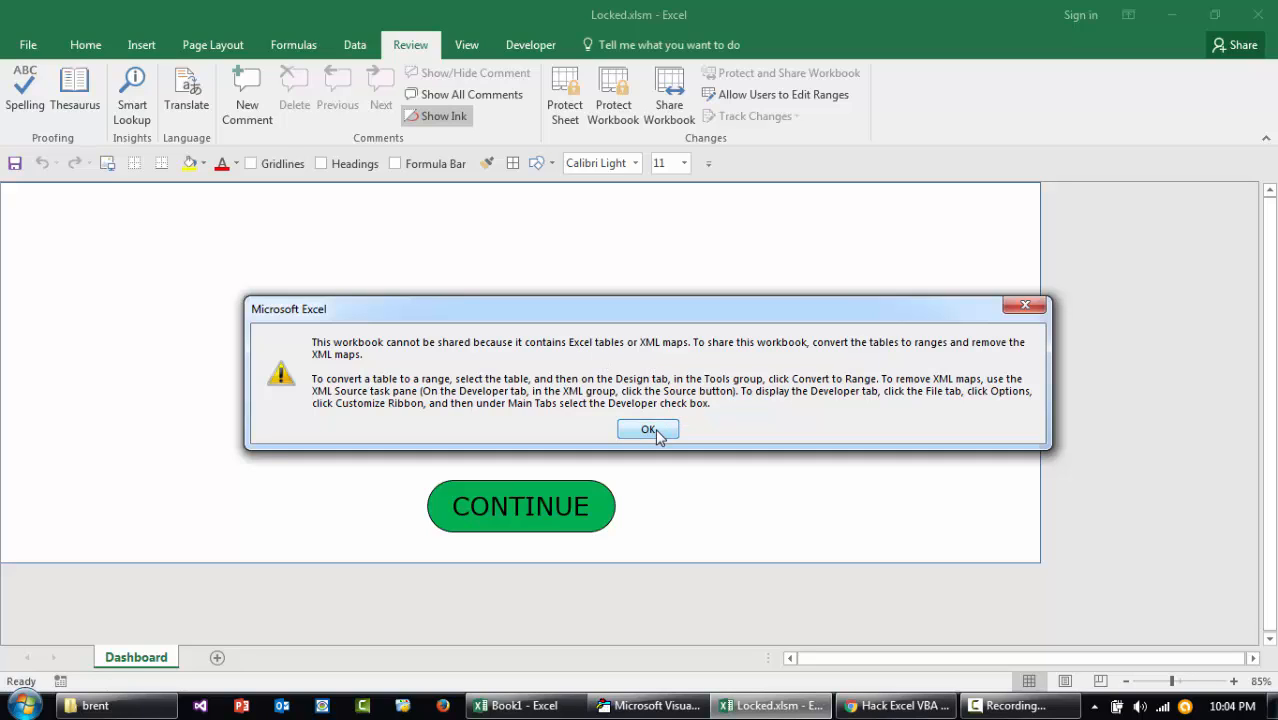
click(648, 428)
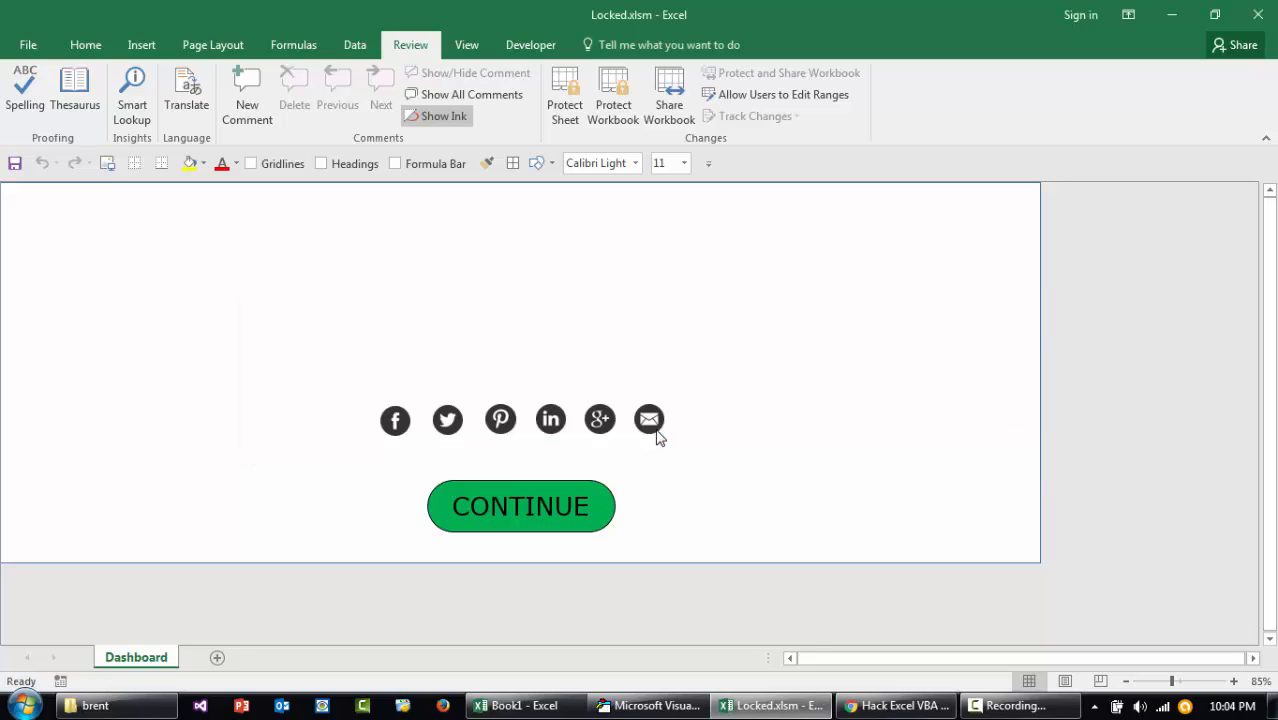
mouse_move(270, 324)
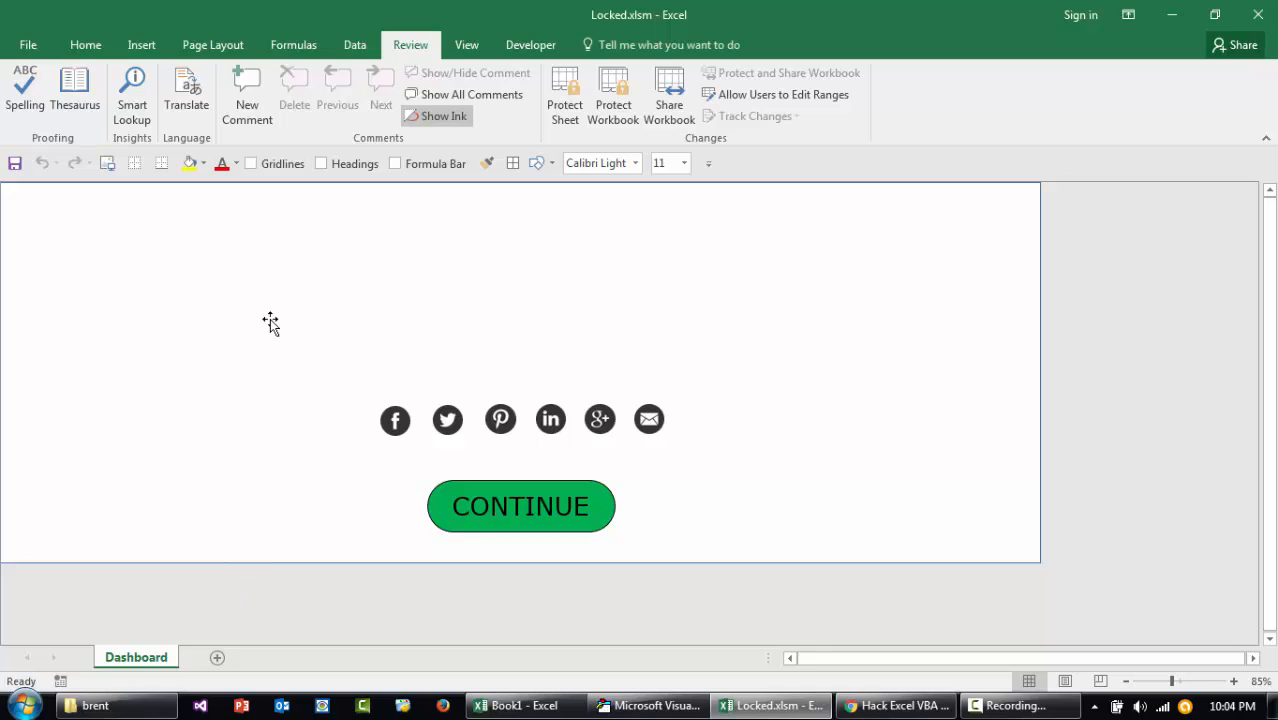
mouse_move(790, 268)
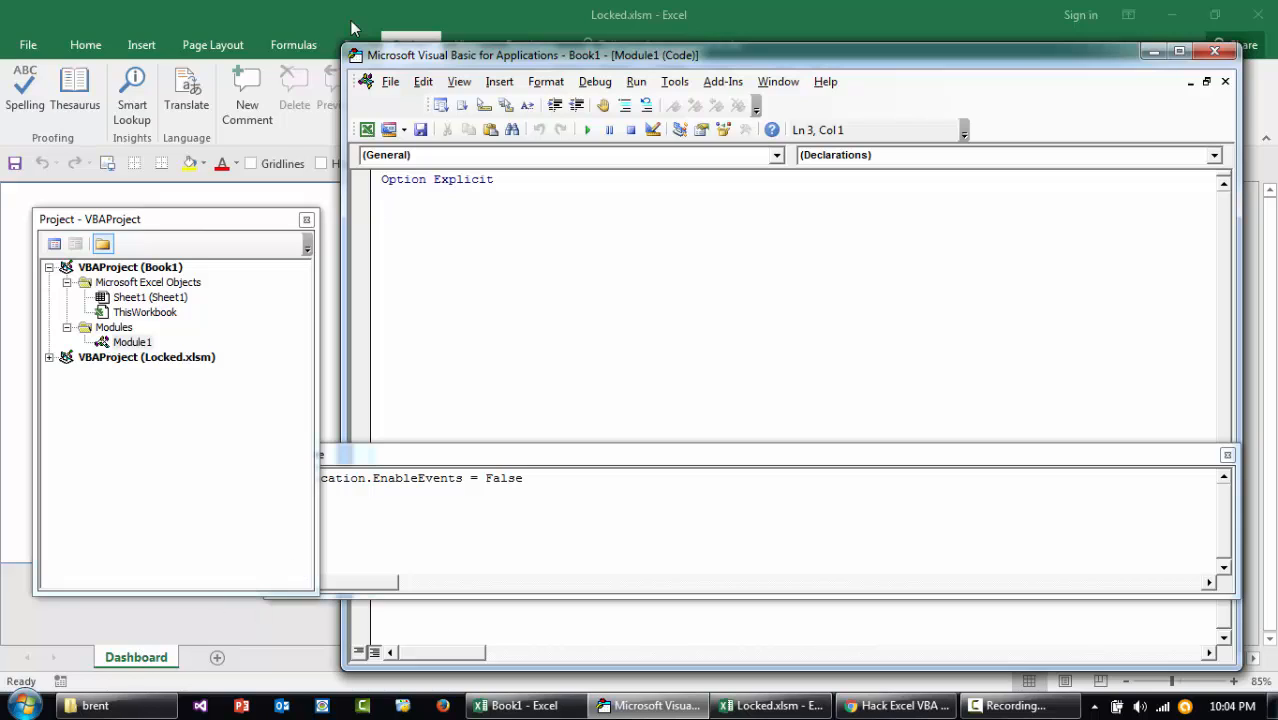
mouse_move(414, 168)
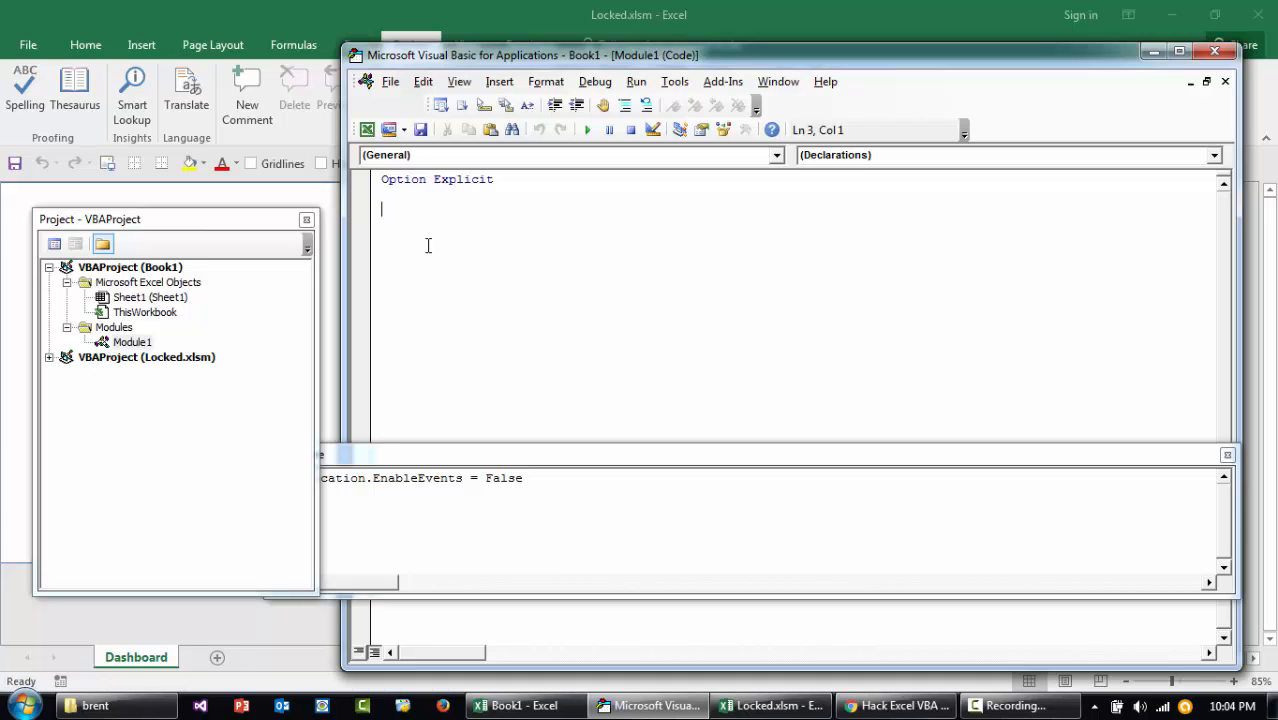
Step: Write Sub unhidealltabs looping For Each sh In ActiveWorkbook.Worksheets setting sh.Visible = xlSheetVisible
text(siub)
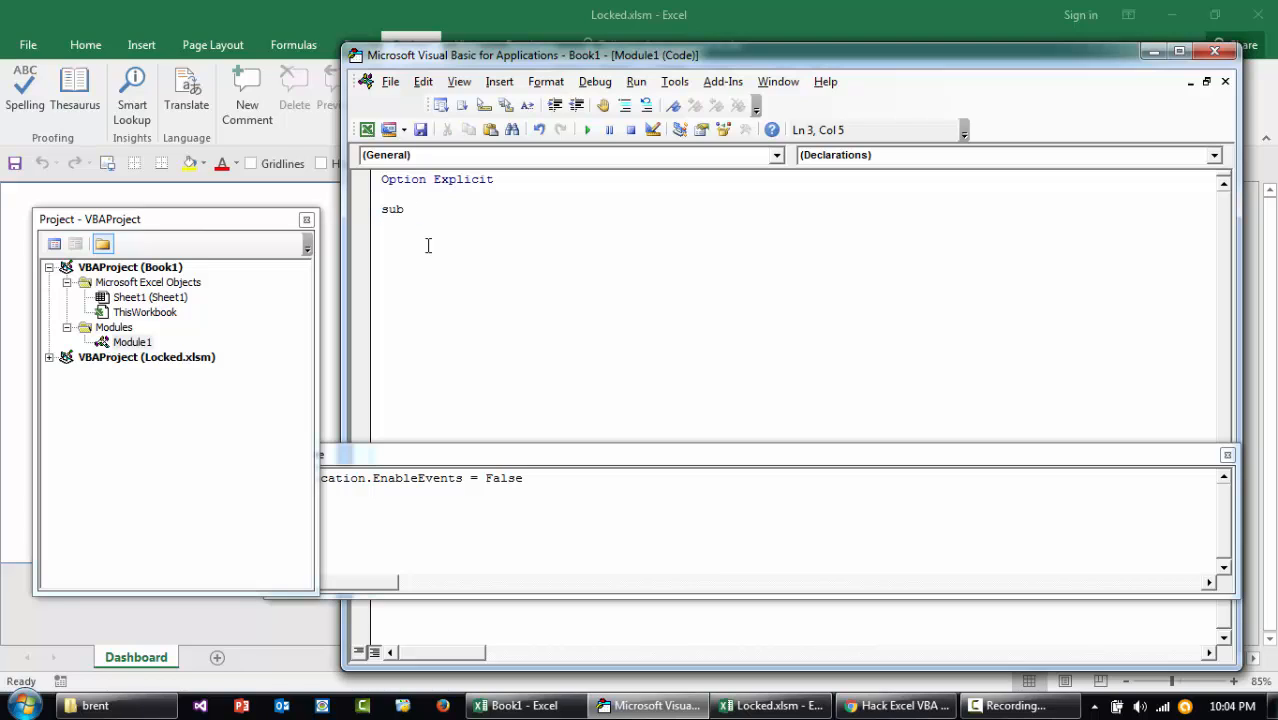
text(unhidealltabs()
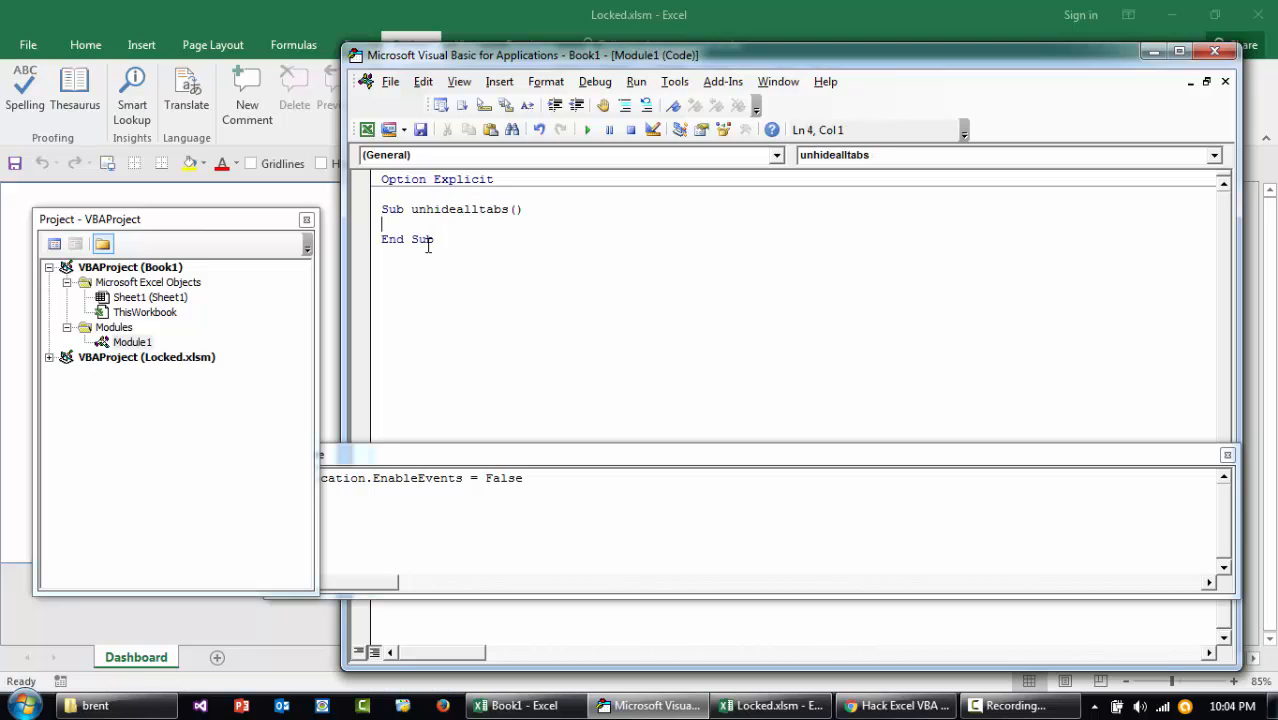
text(dim)
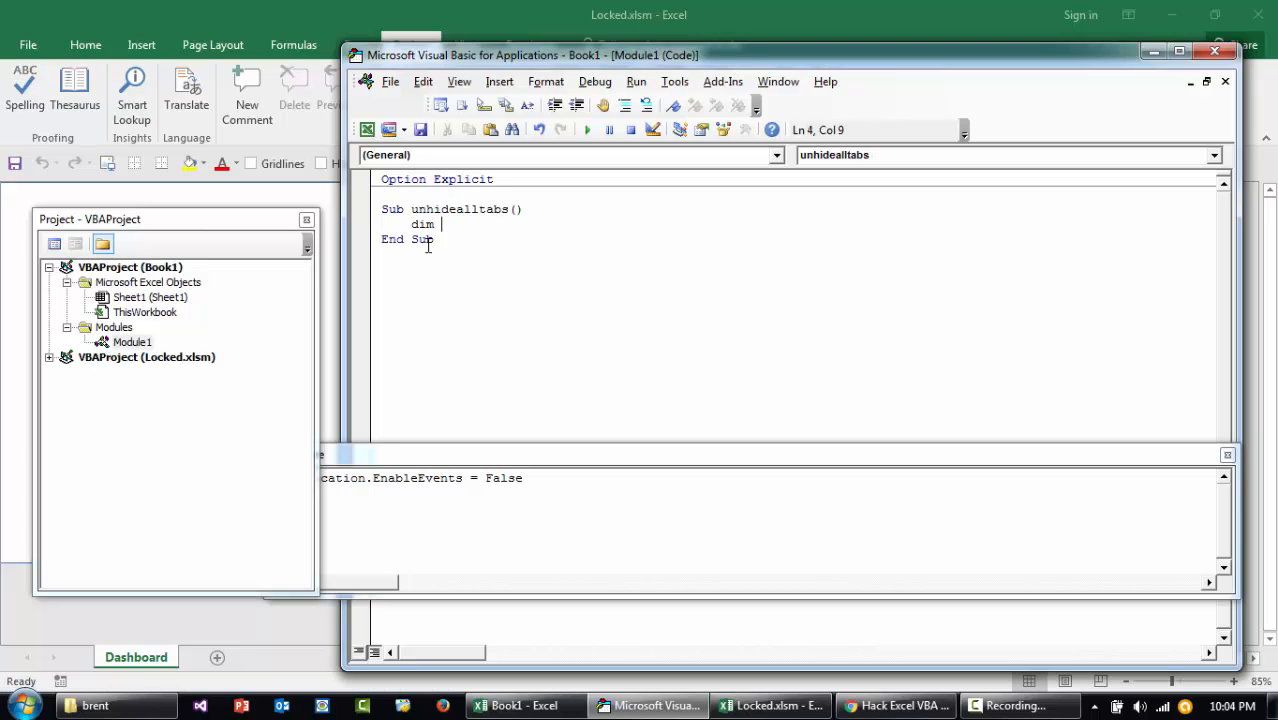
text(sh a)
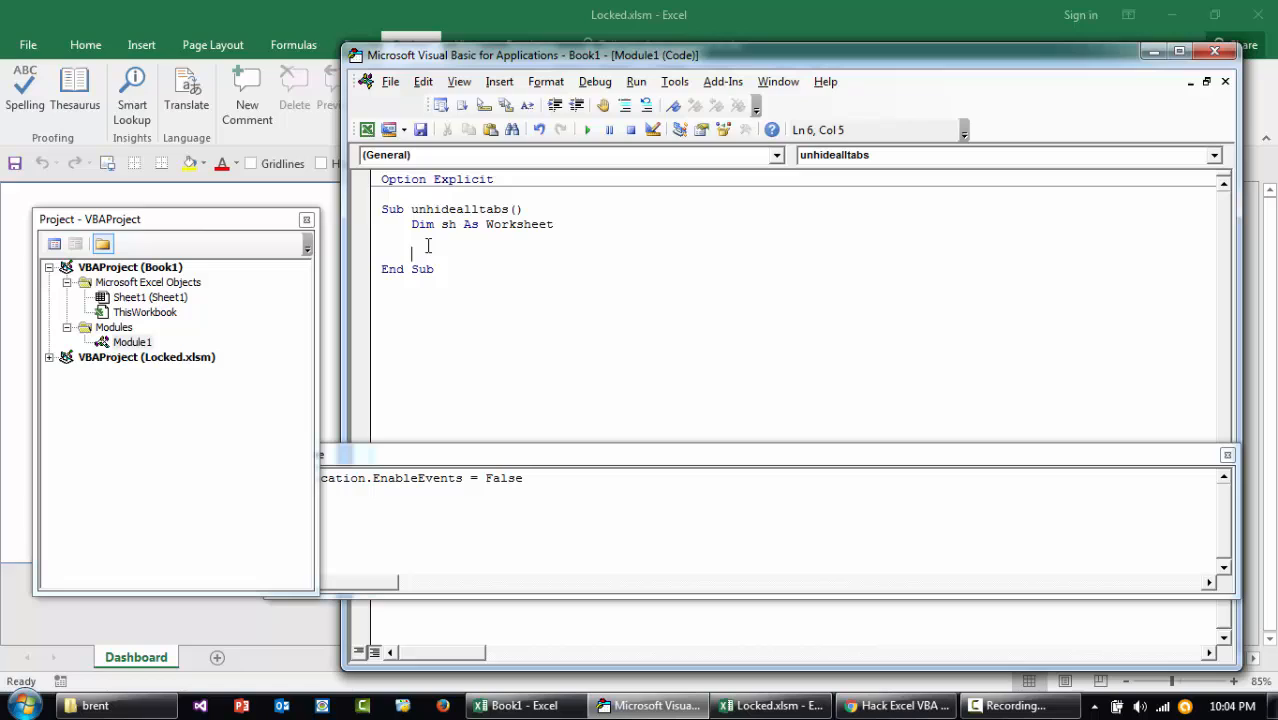
text(for each sh)
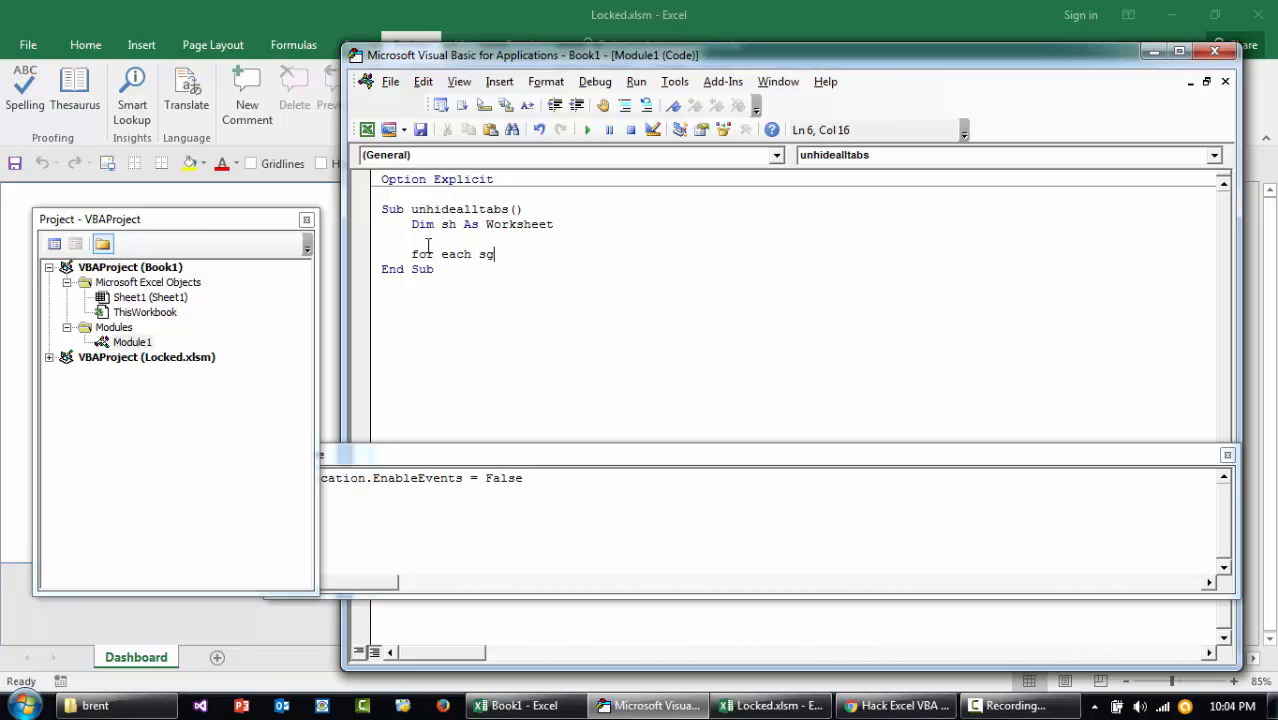
text(h in active)
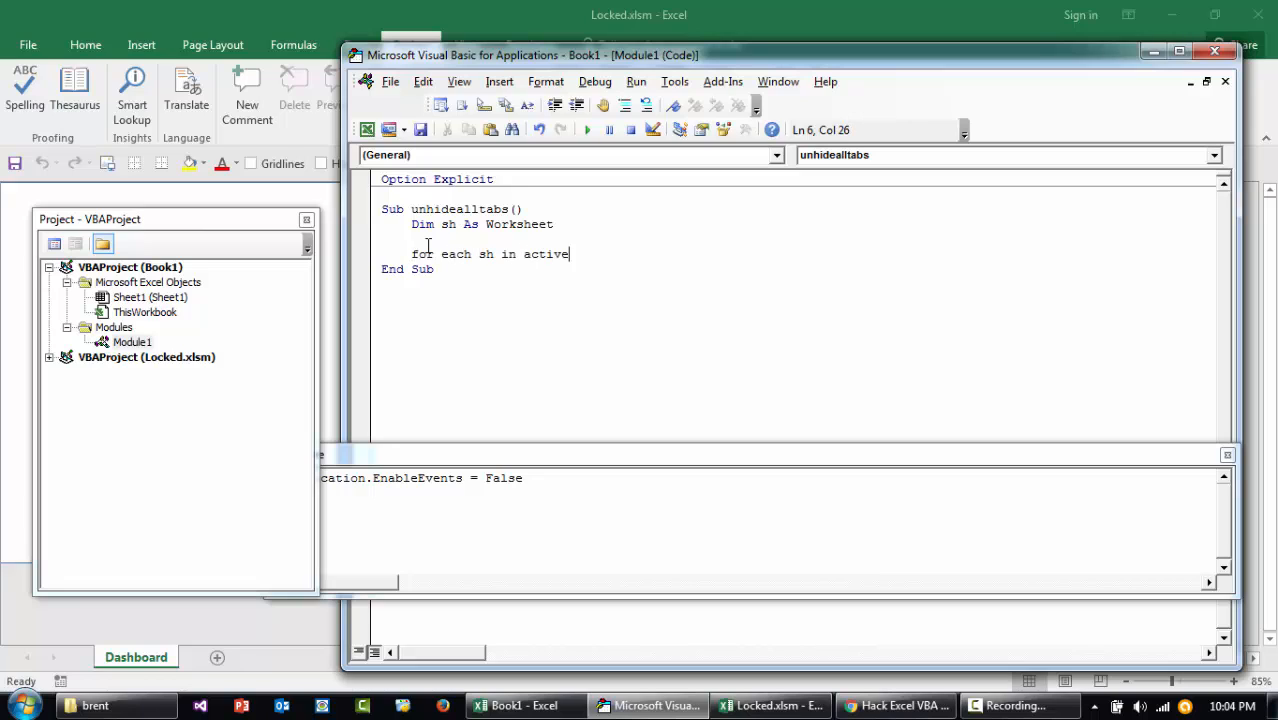
text(workbook.Worksheet)
text(Next )
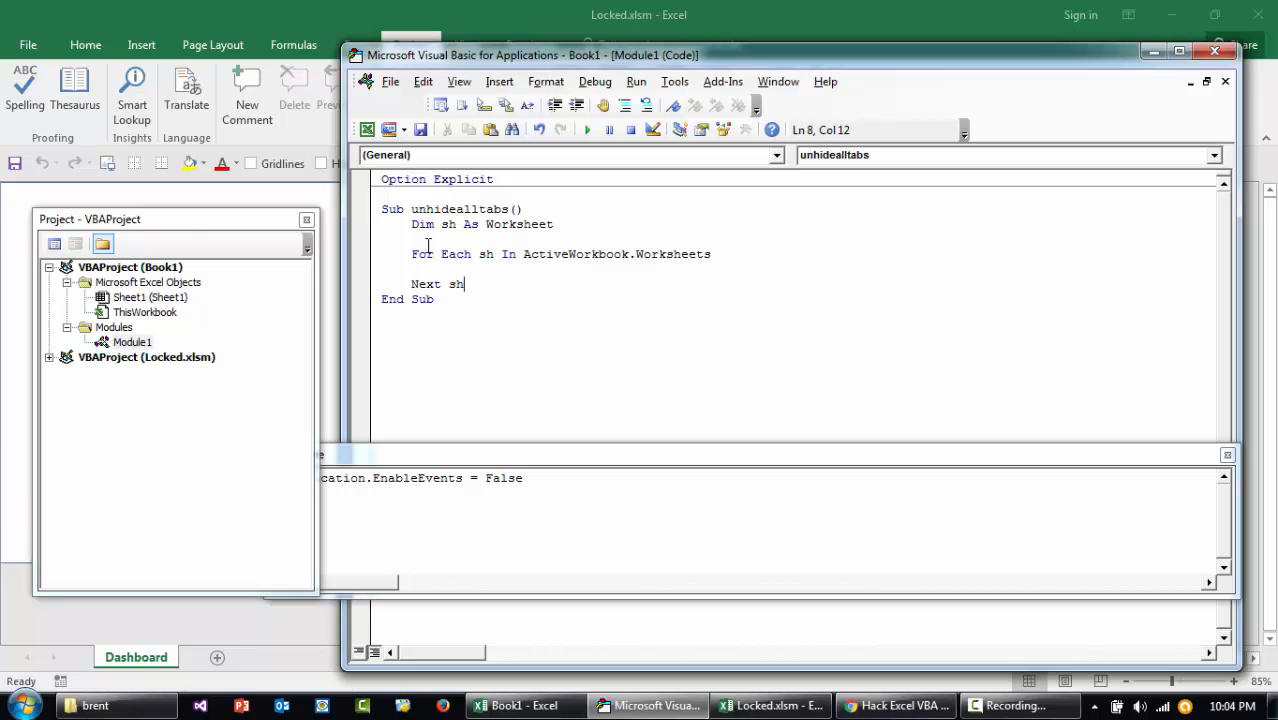
text(sh,.)
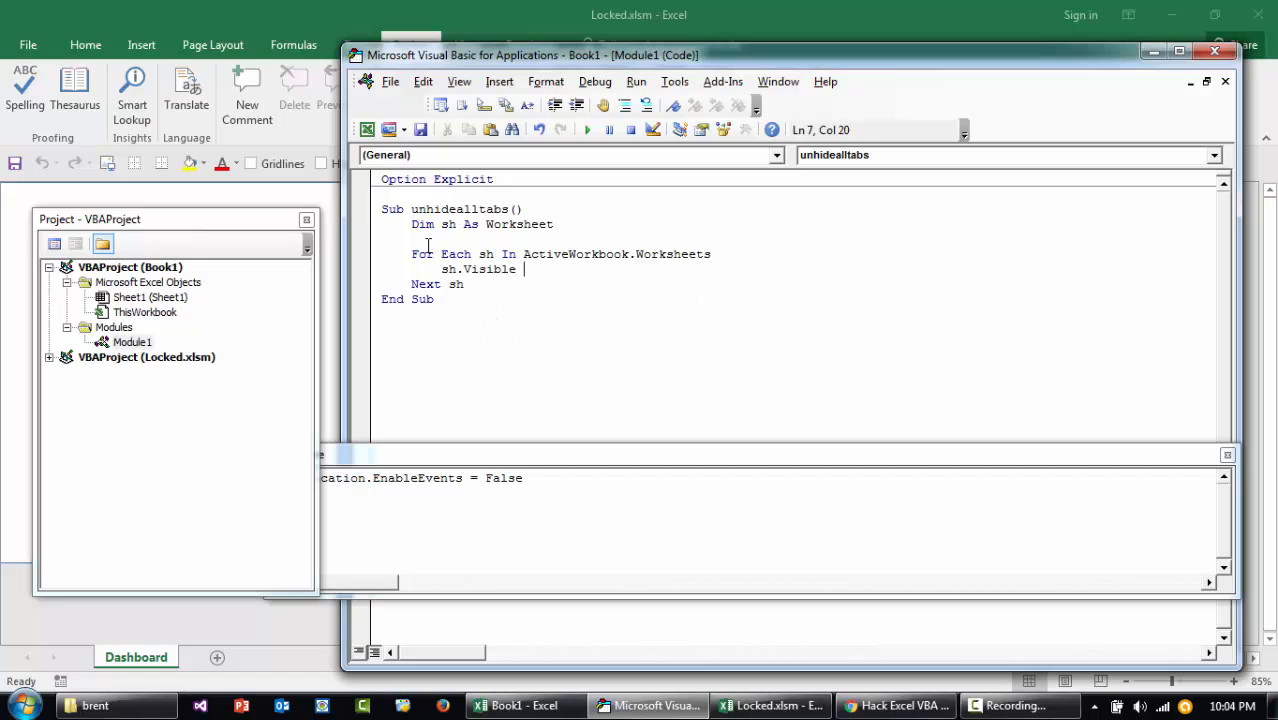
text(= xlSheetVisible)
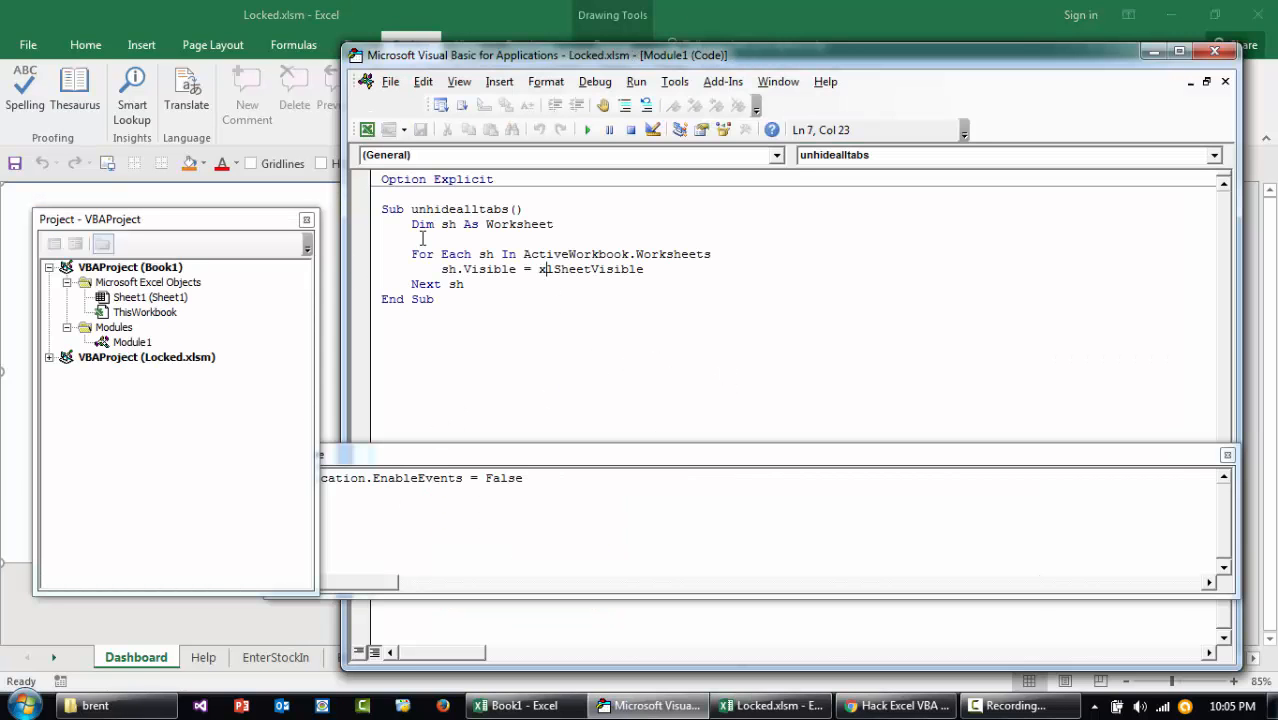
Step: Switch to Locked.xlsm, view its revealed Help sheet and scroll to the later sheet tabs
click(524, 704)
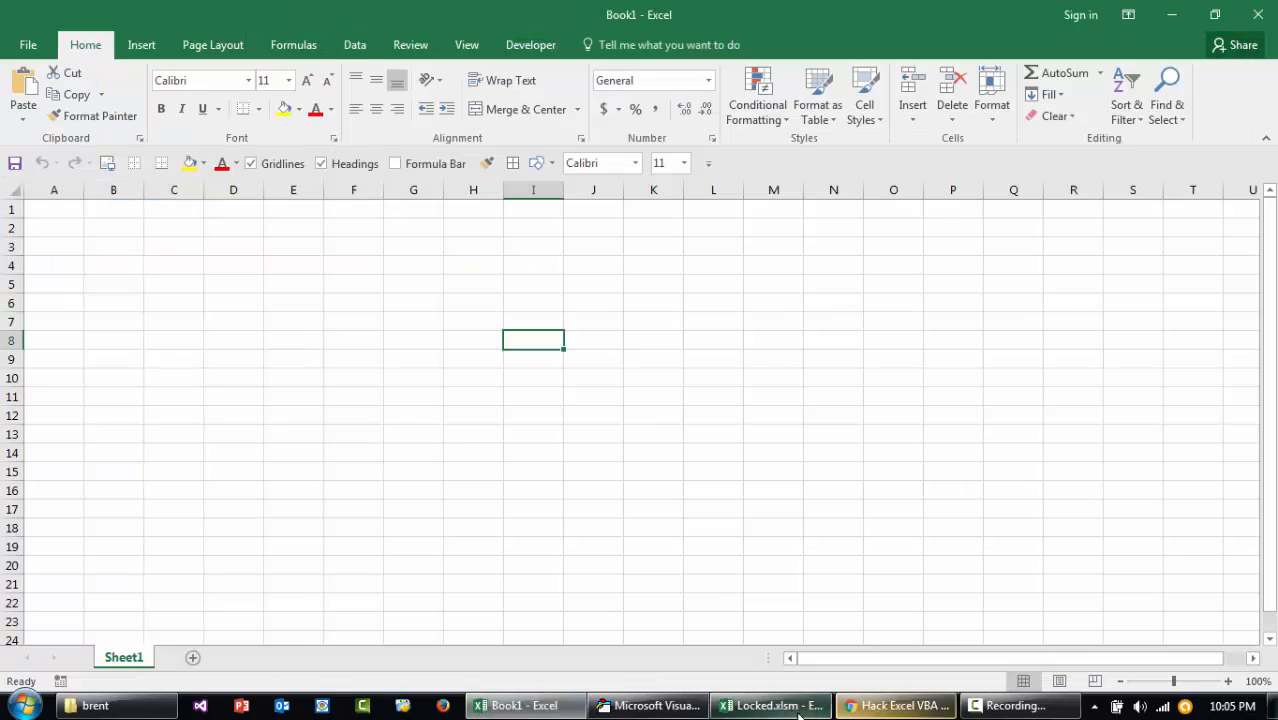
click(770, 704)
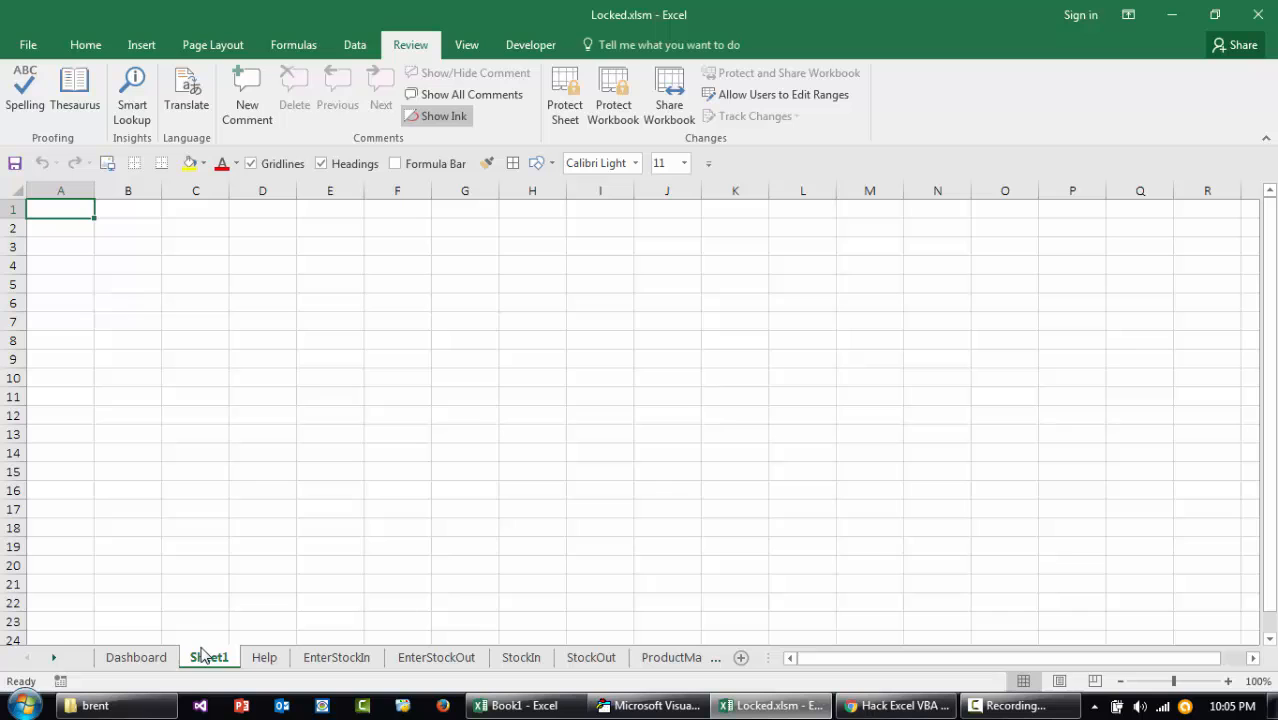
click(264, 656)
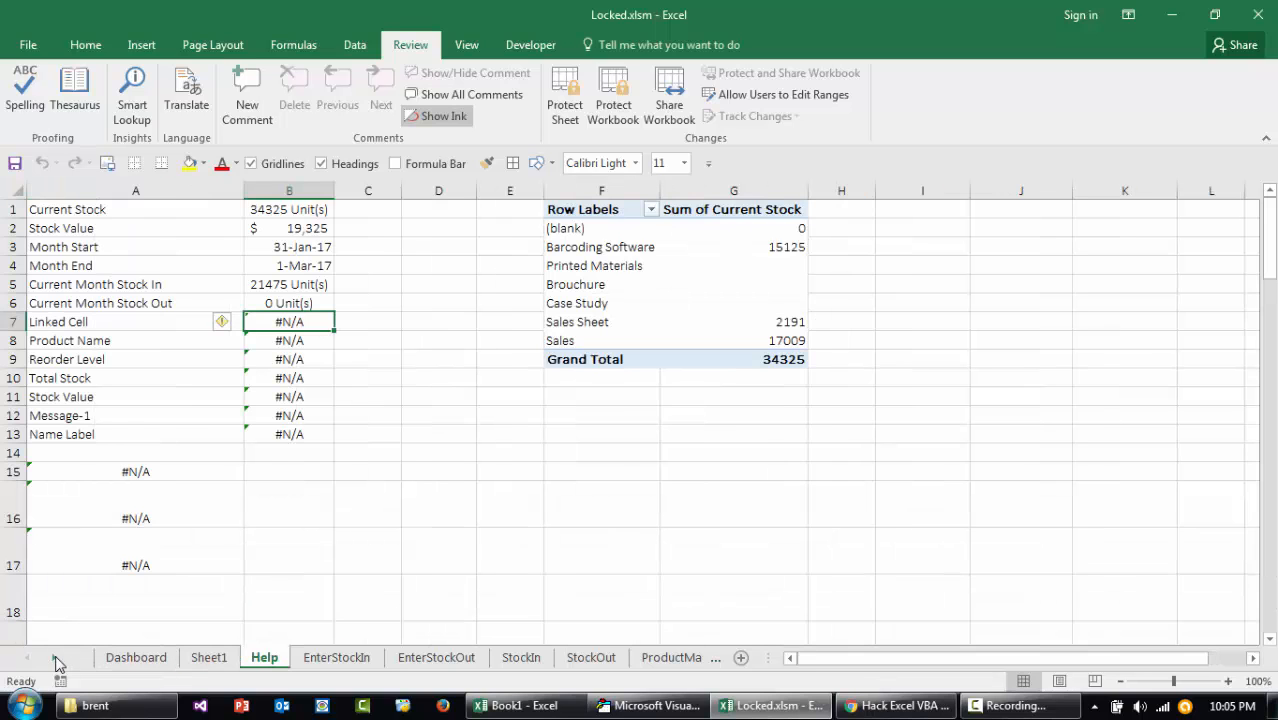
click(600, 656)
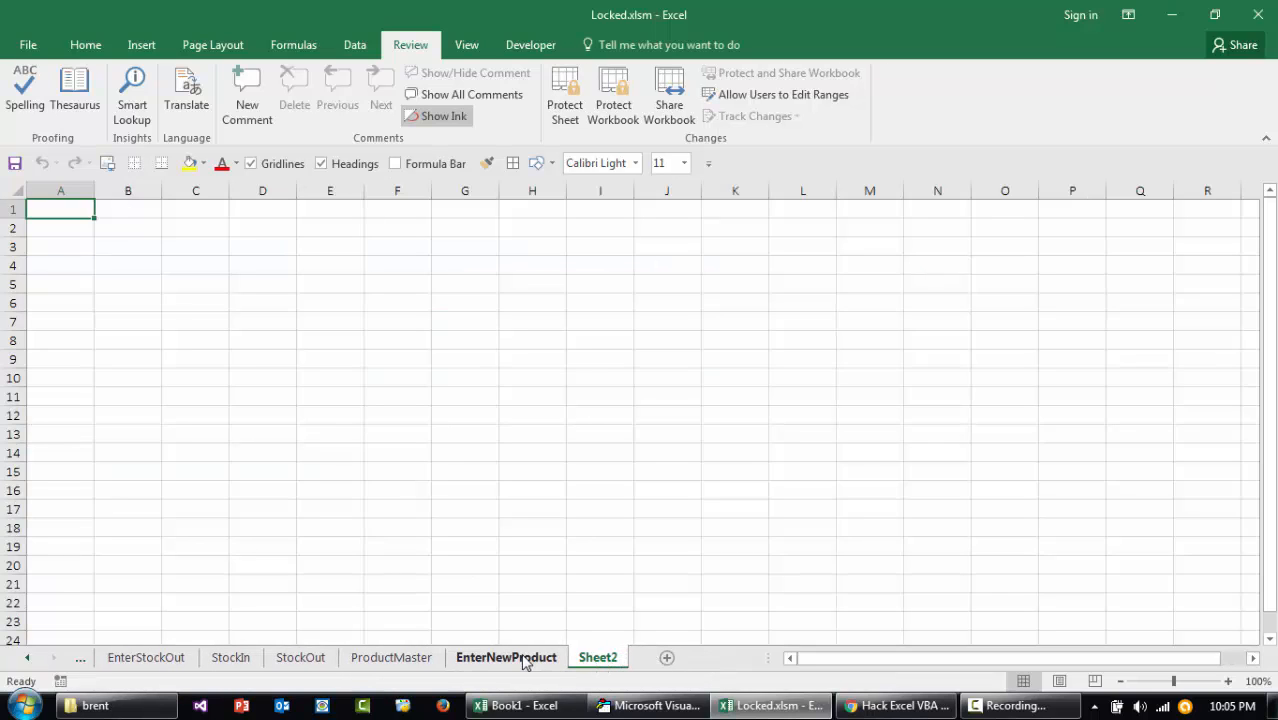
Step: View the revealed EnterNewProduct form sheet, then move to the blank Sheet2
click(506, 656)
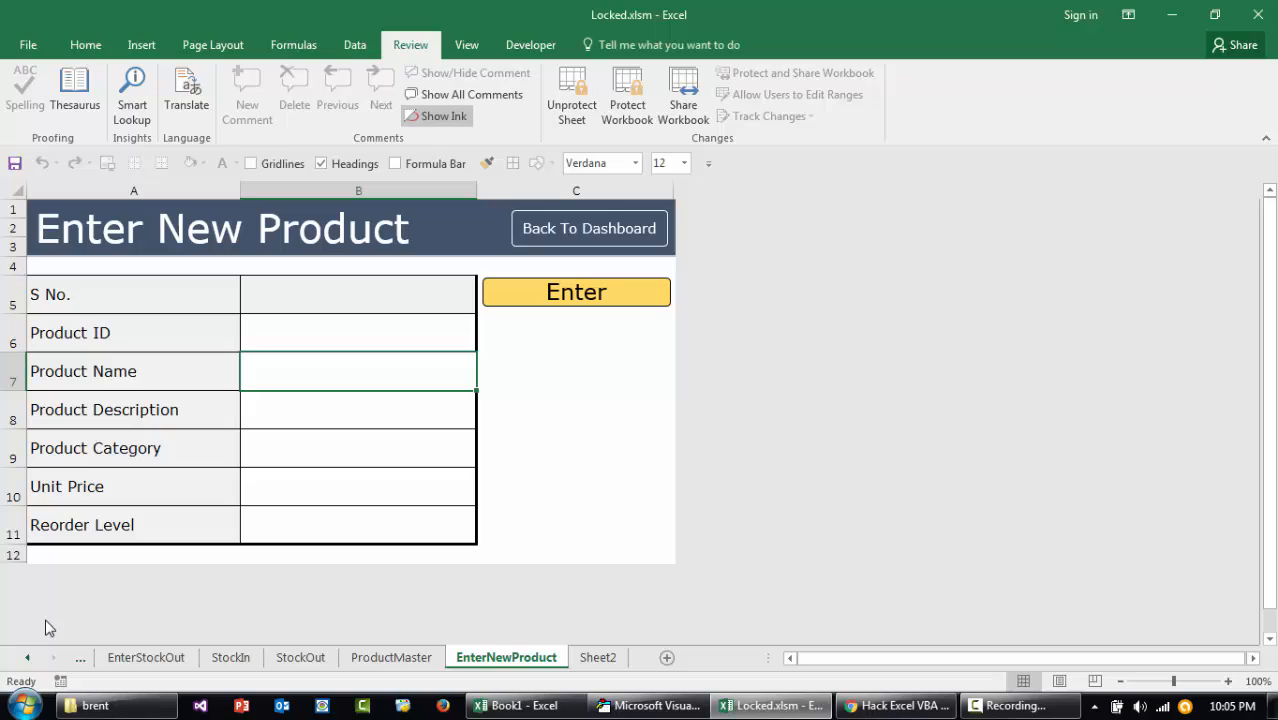
click(28, 656)
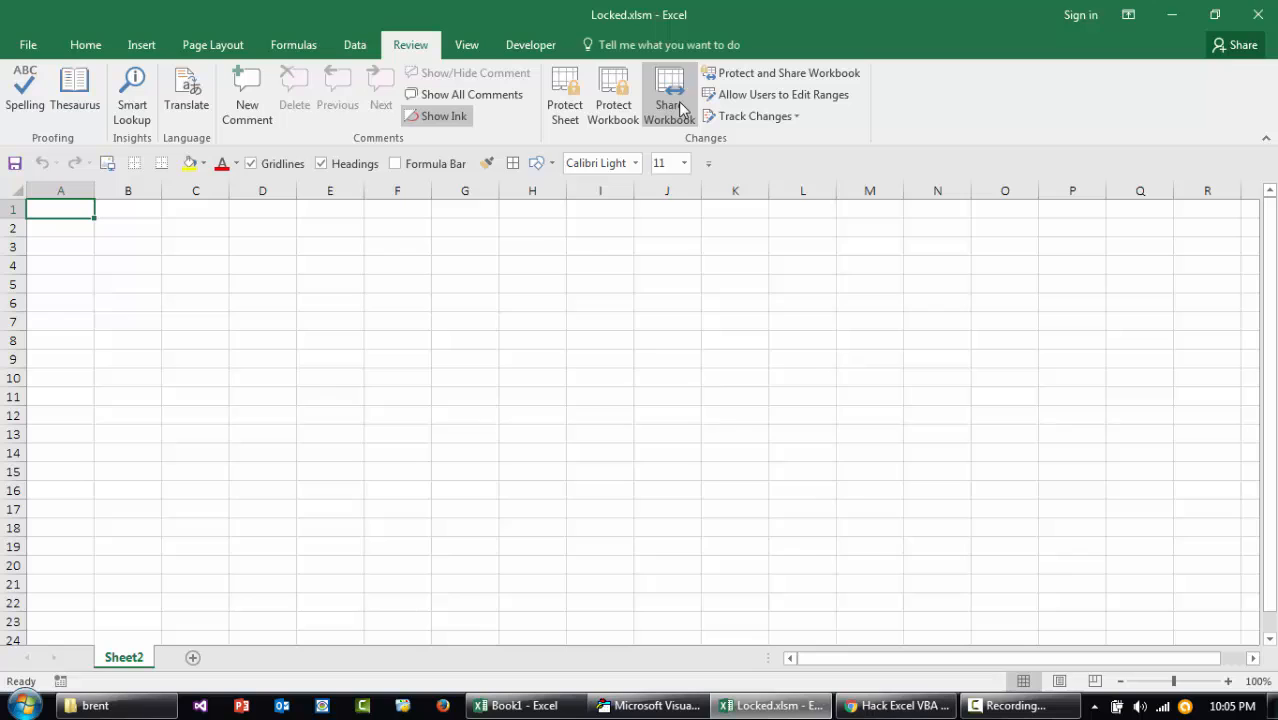
Step: Confirm Share Workbook's Editing tab with sharing unchecked, then end the macro's run-time error 9
click(668, 96)
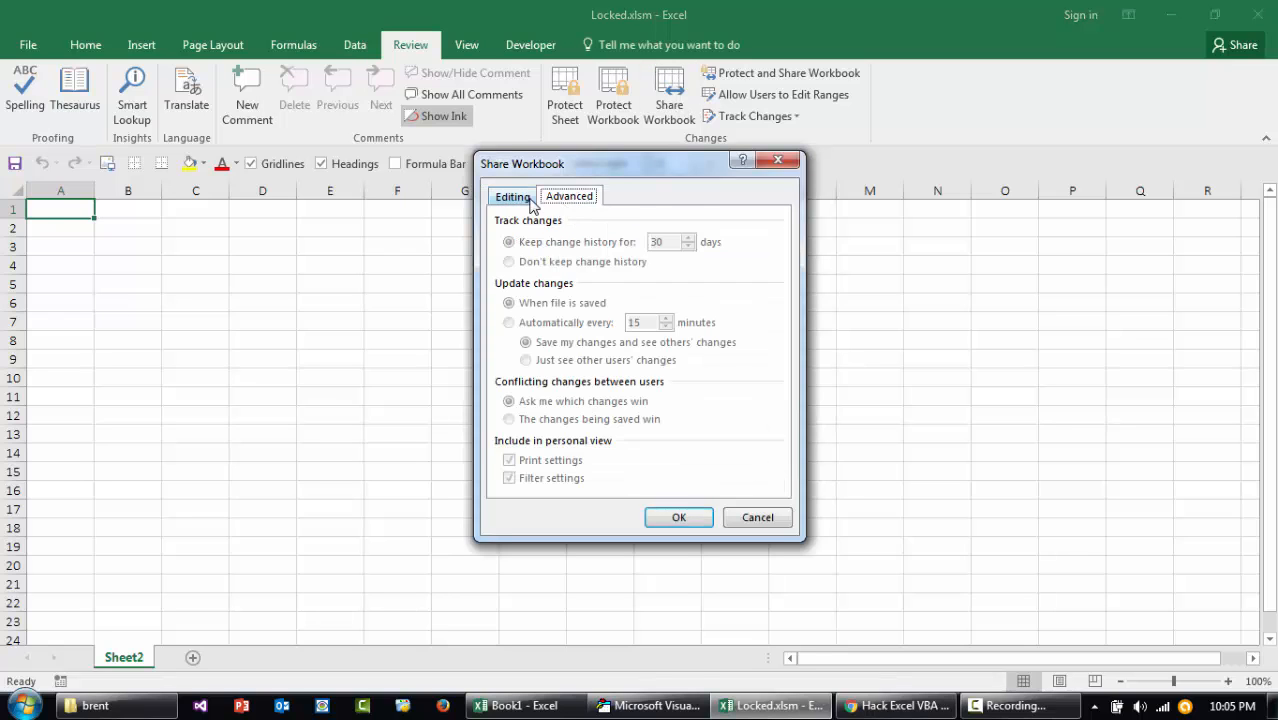
click(512, 196)
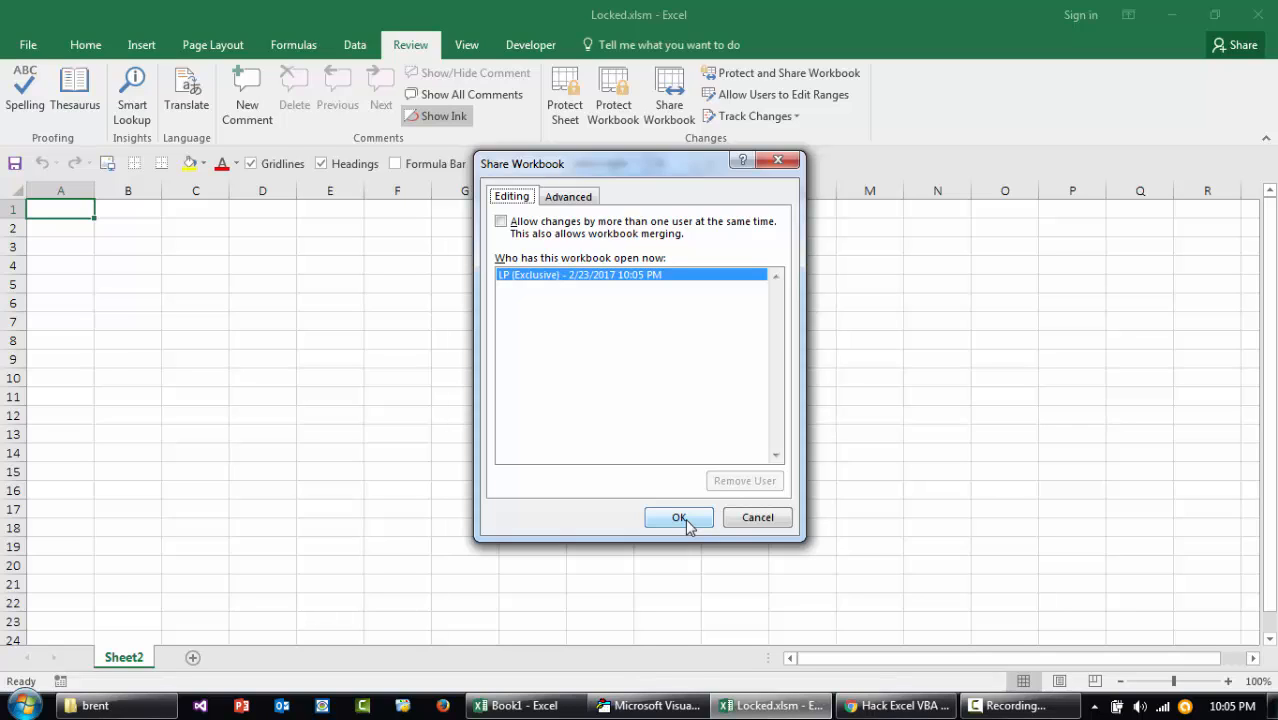
click(680, 516)
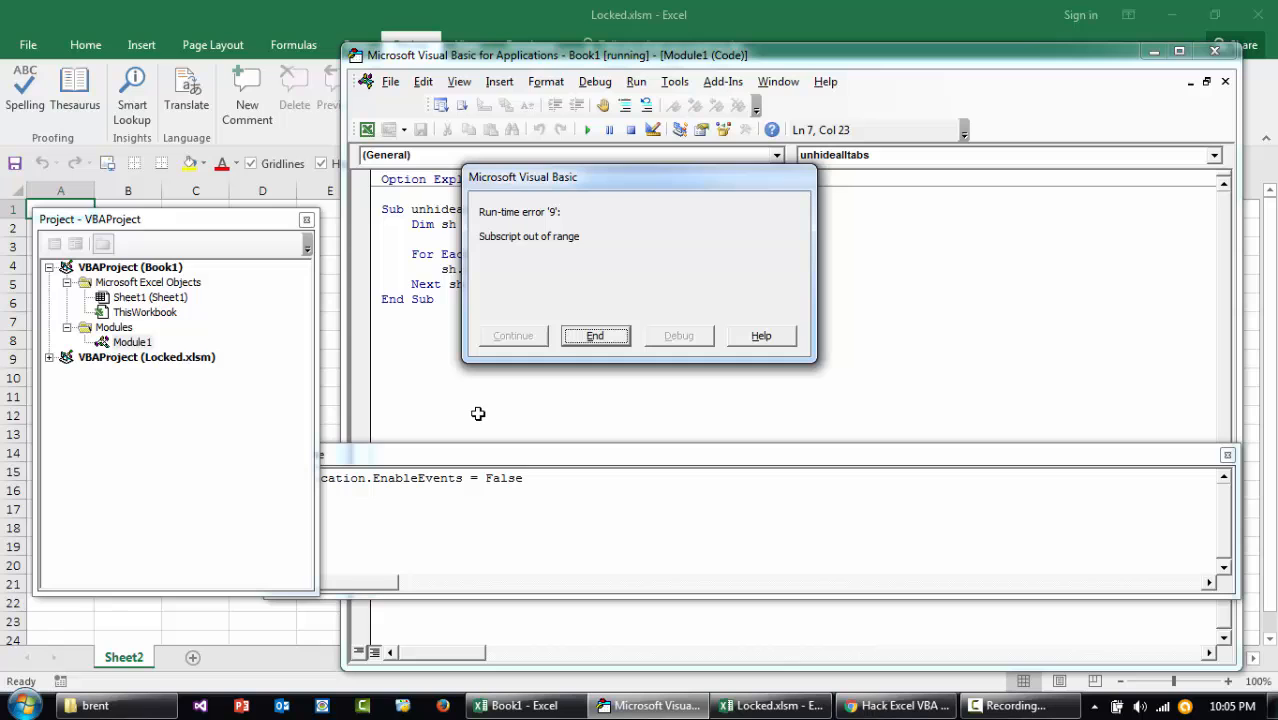
click(596, 336)
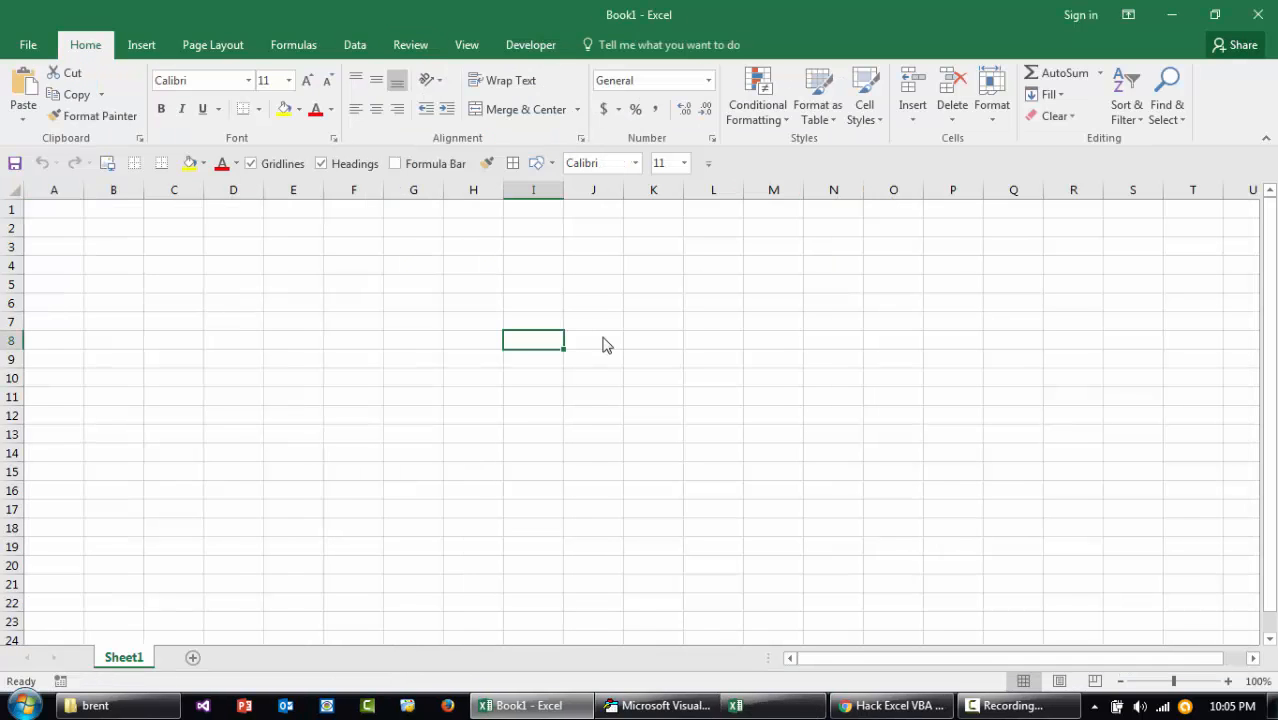
Step: Launch XVI32 from the desktop, rerun unhidealltabs from the Immediate window and end its error 1004
click(890, 704)
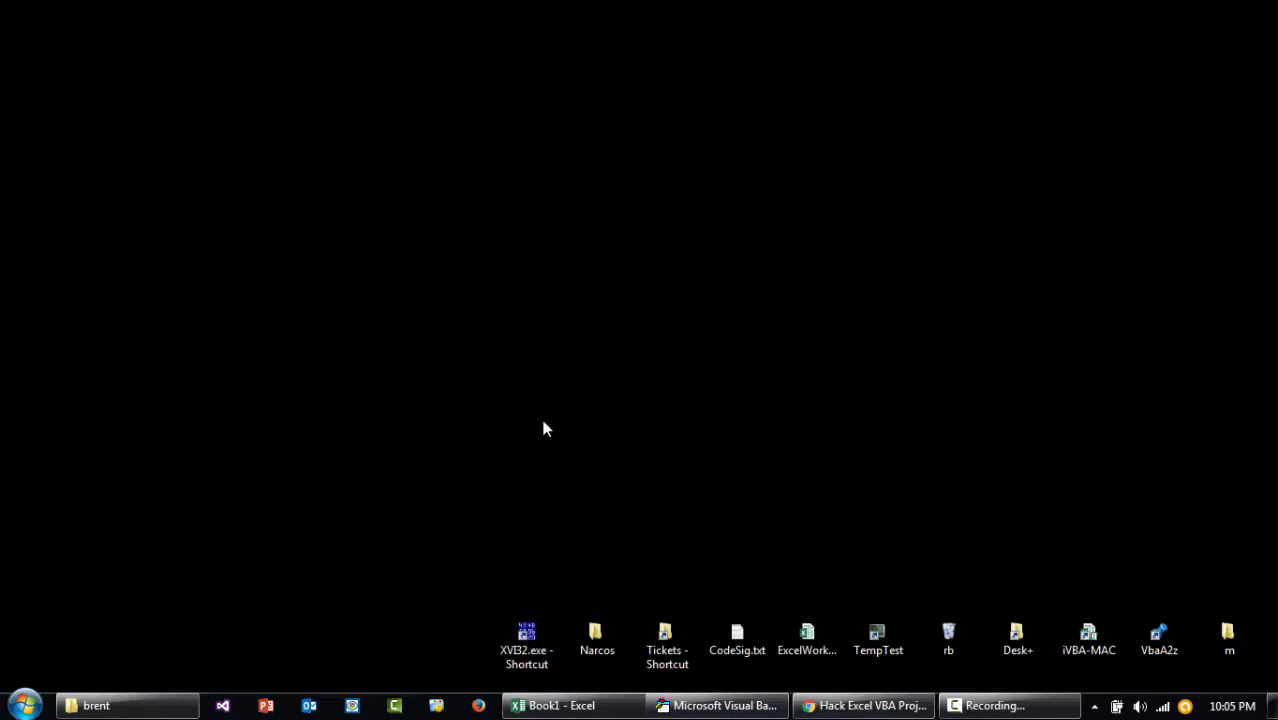
double_click(526, 632)
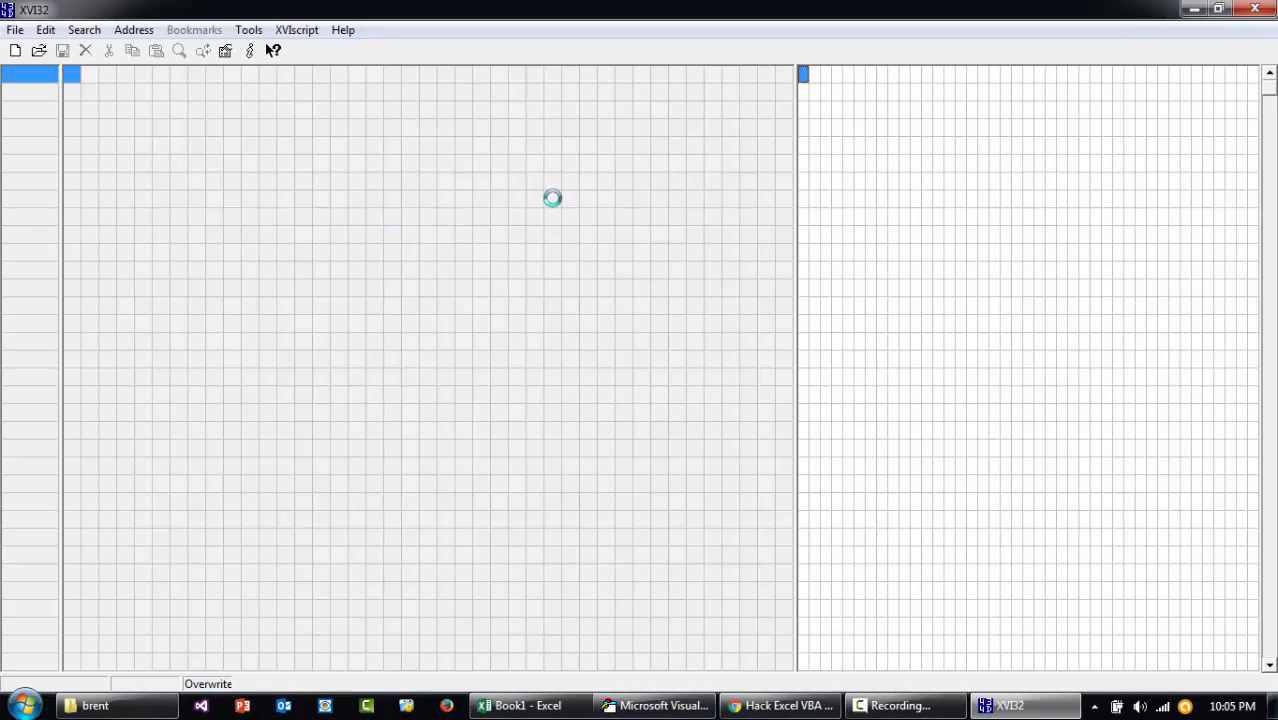
click(656, 704)
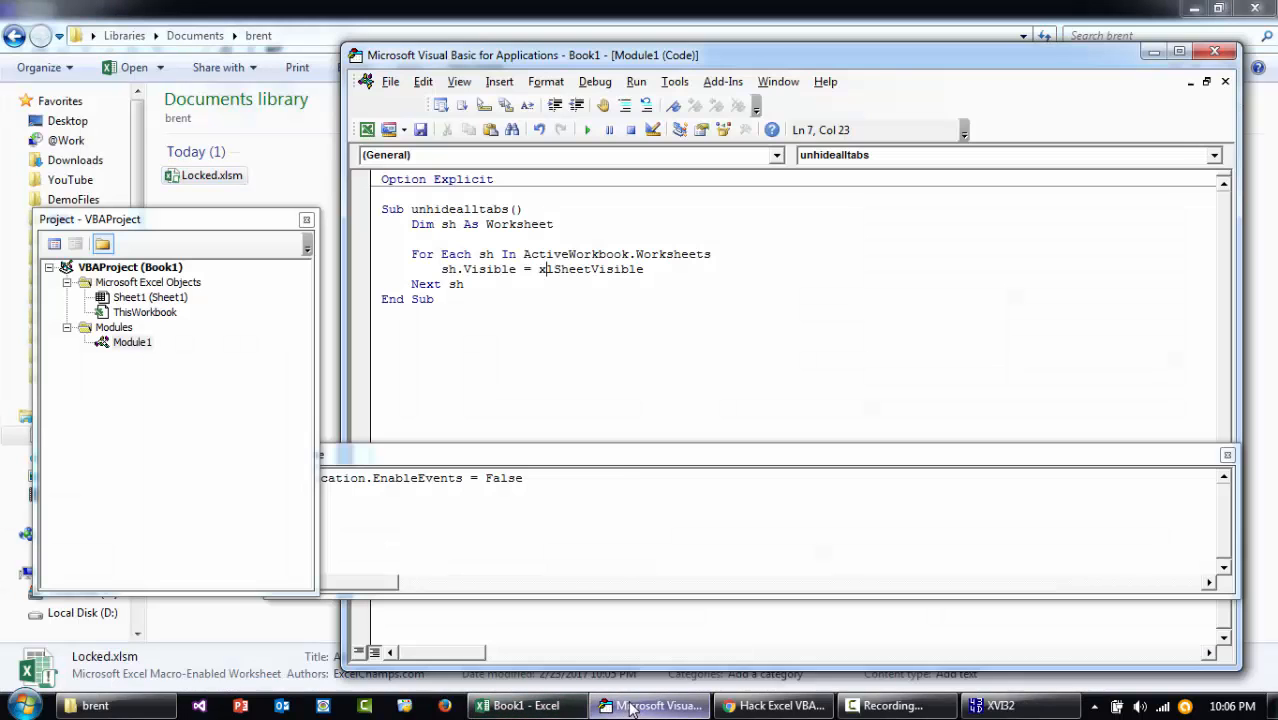
click(620, 476)
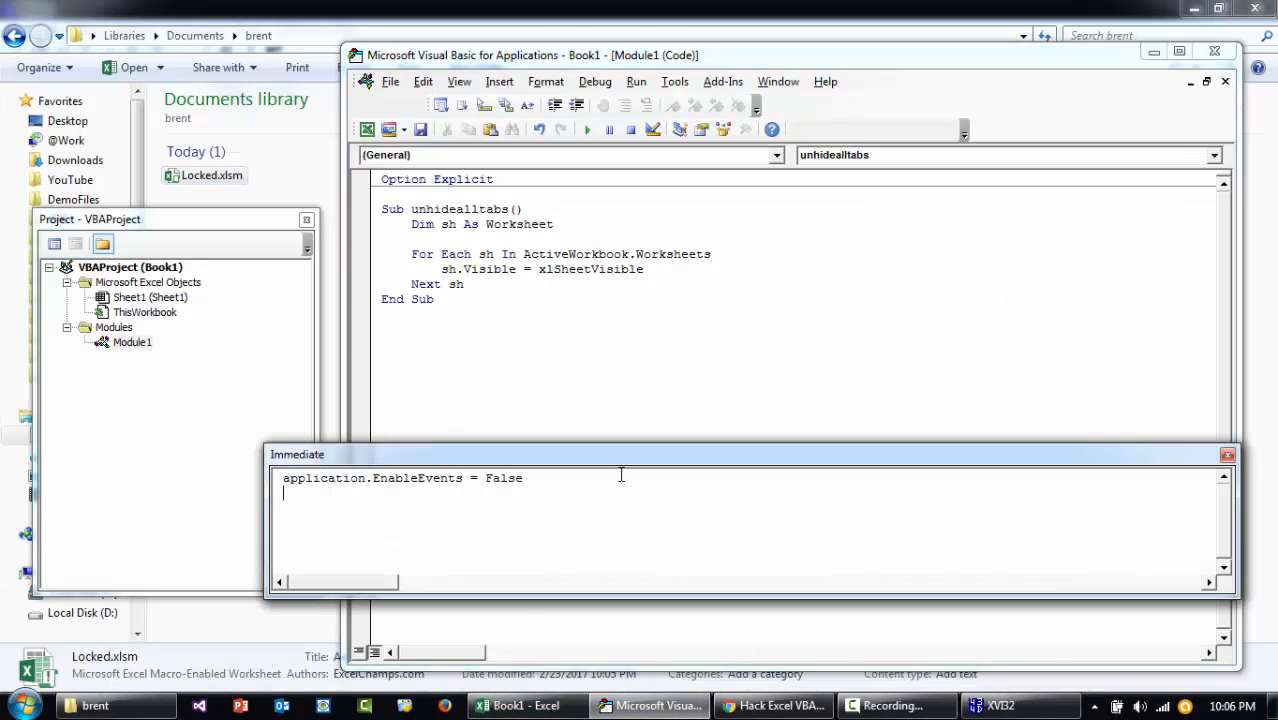
click(94, 704)
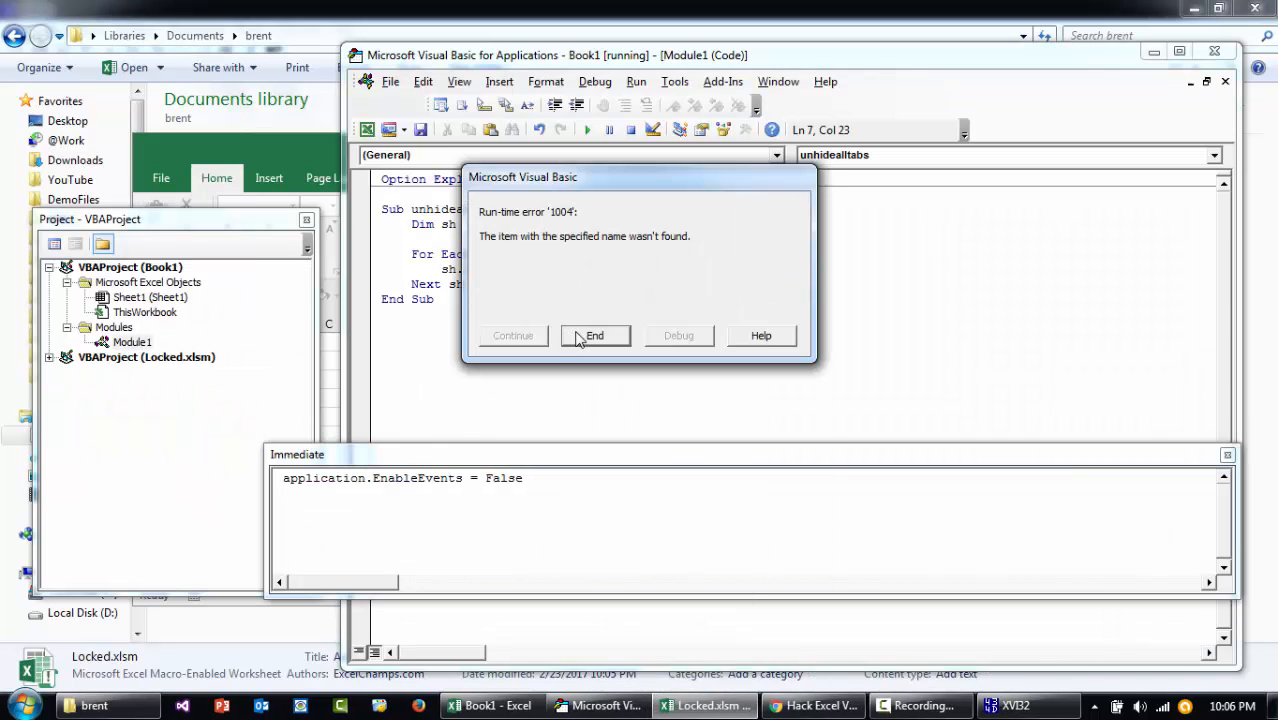
click(594, 336)
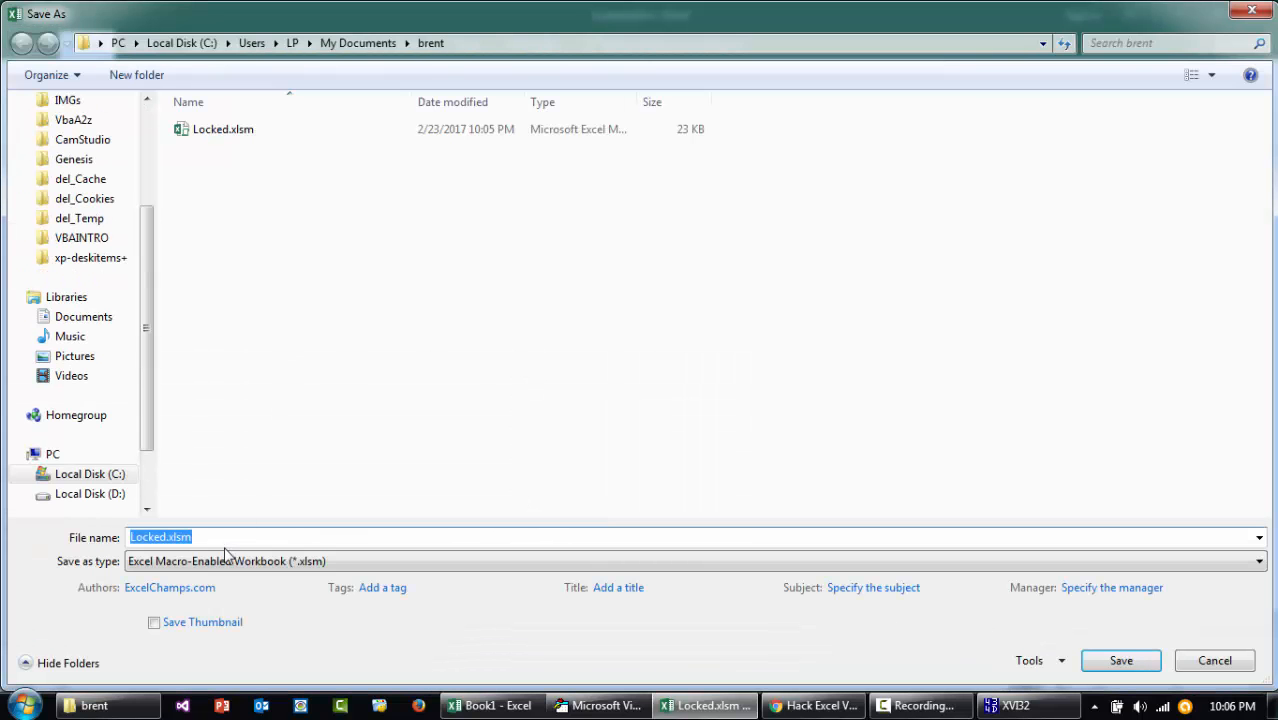
Step: Save the workbook as Excel 97-2003 Locked.xls and select it in XVI32's Open dialog
click(1258, 560)
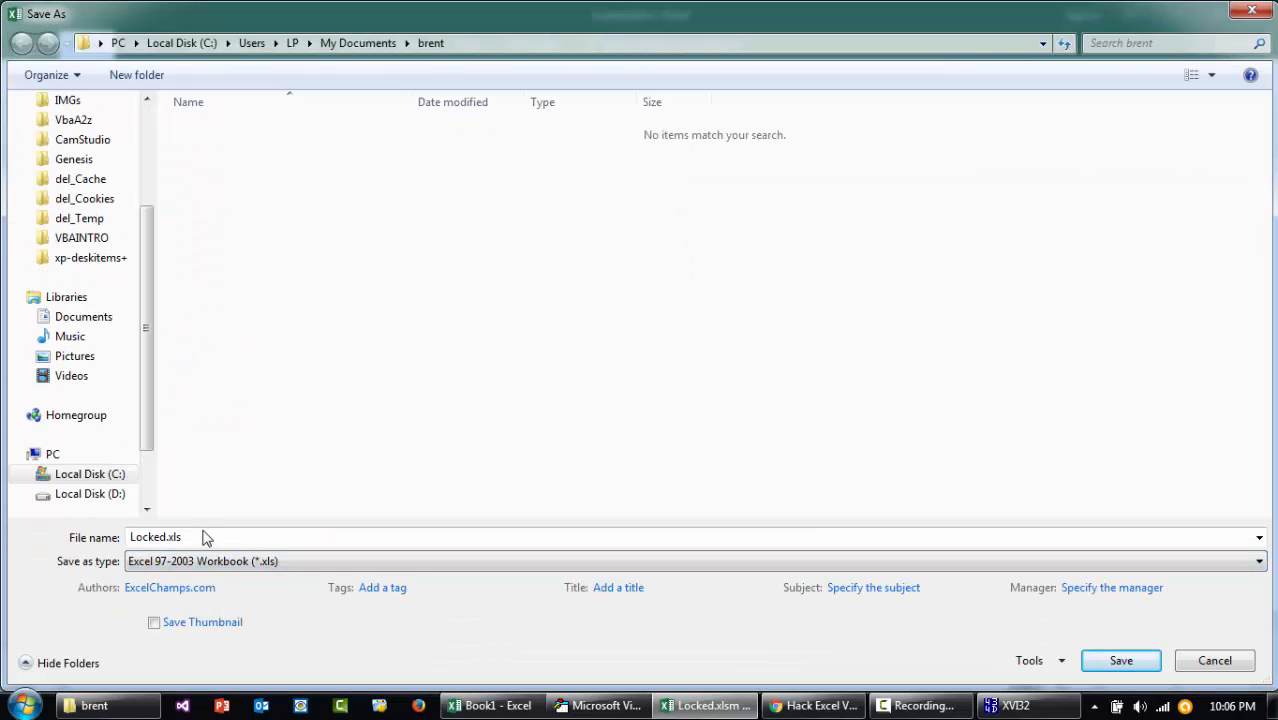
click(1120, 660)
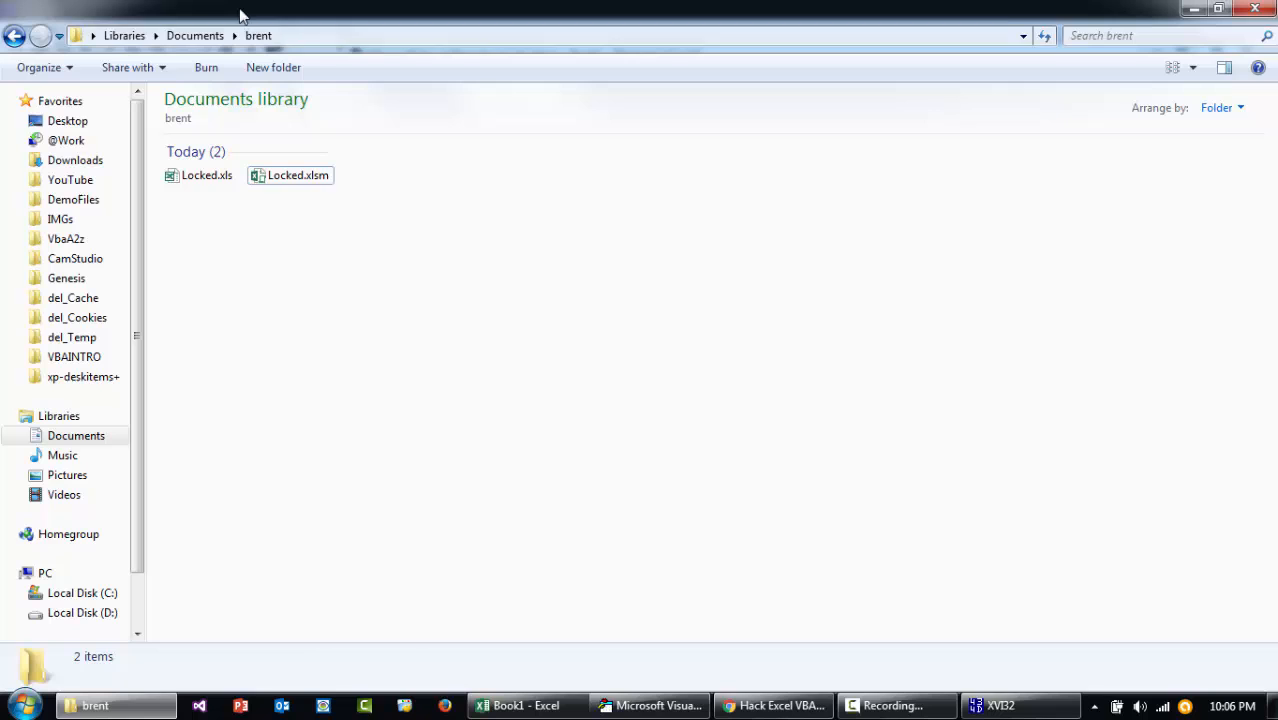
click(206, 176)
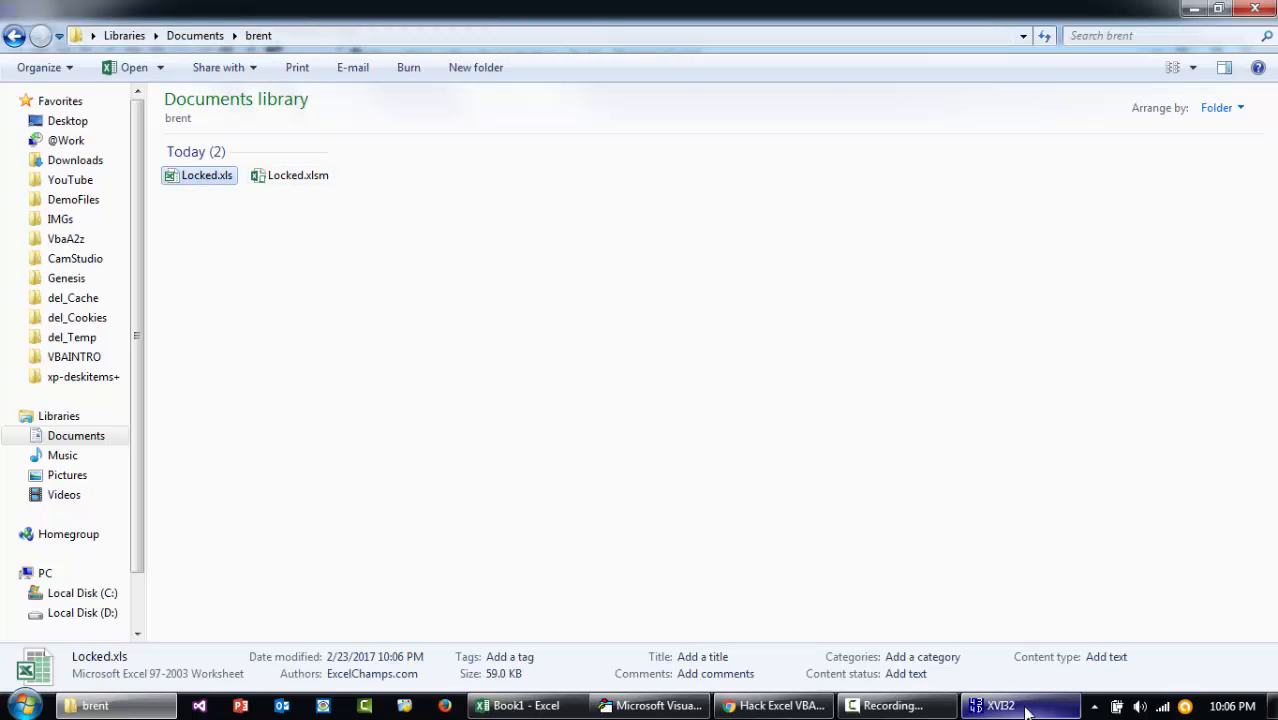
click(1020, 704)
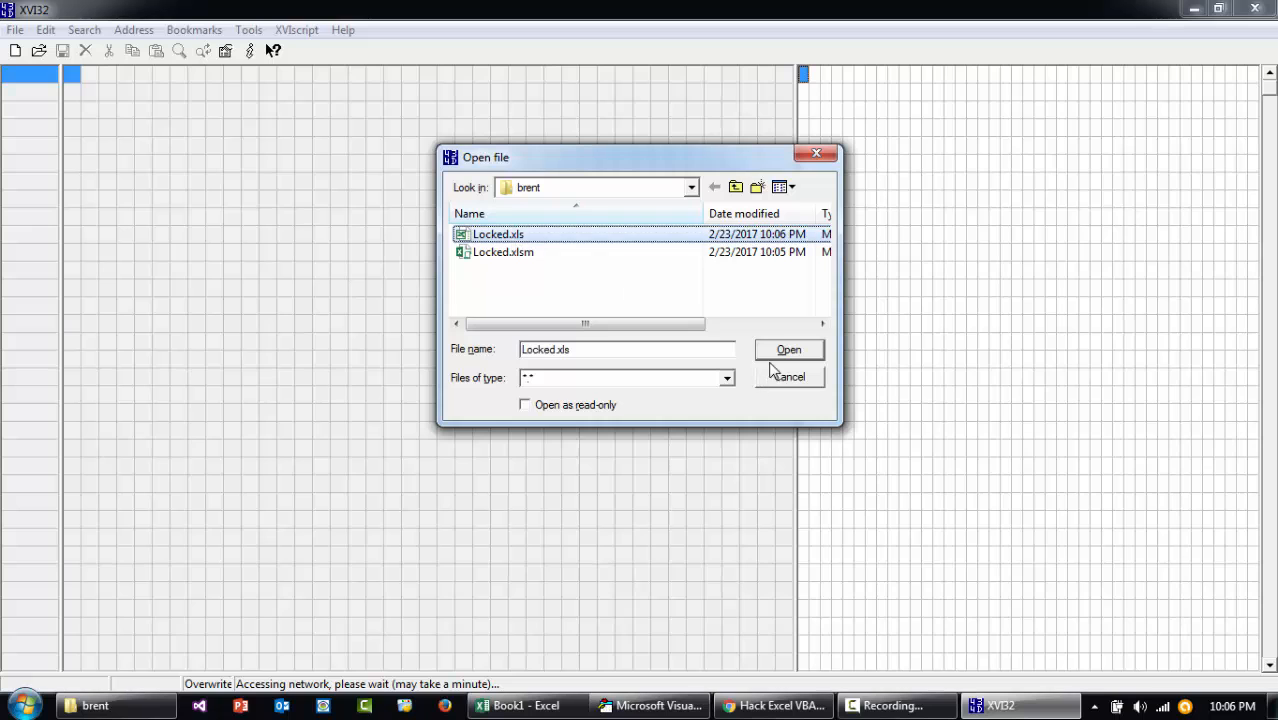
Step: Load Locked.xls in the hex editor, alter its DPB password key, and go back to the VBA editor
click(788, 348)
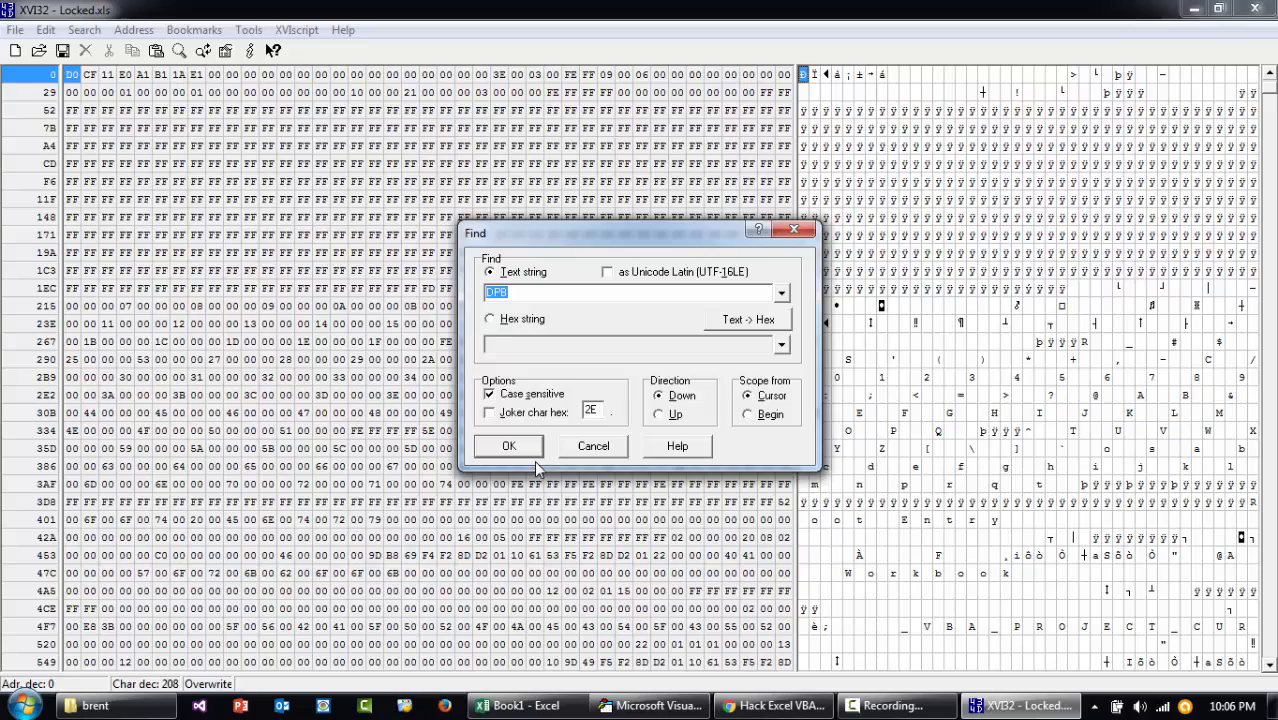
click(508, 446)
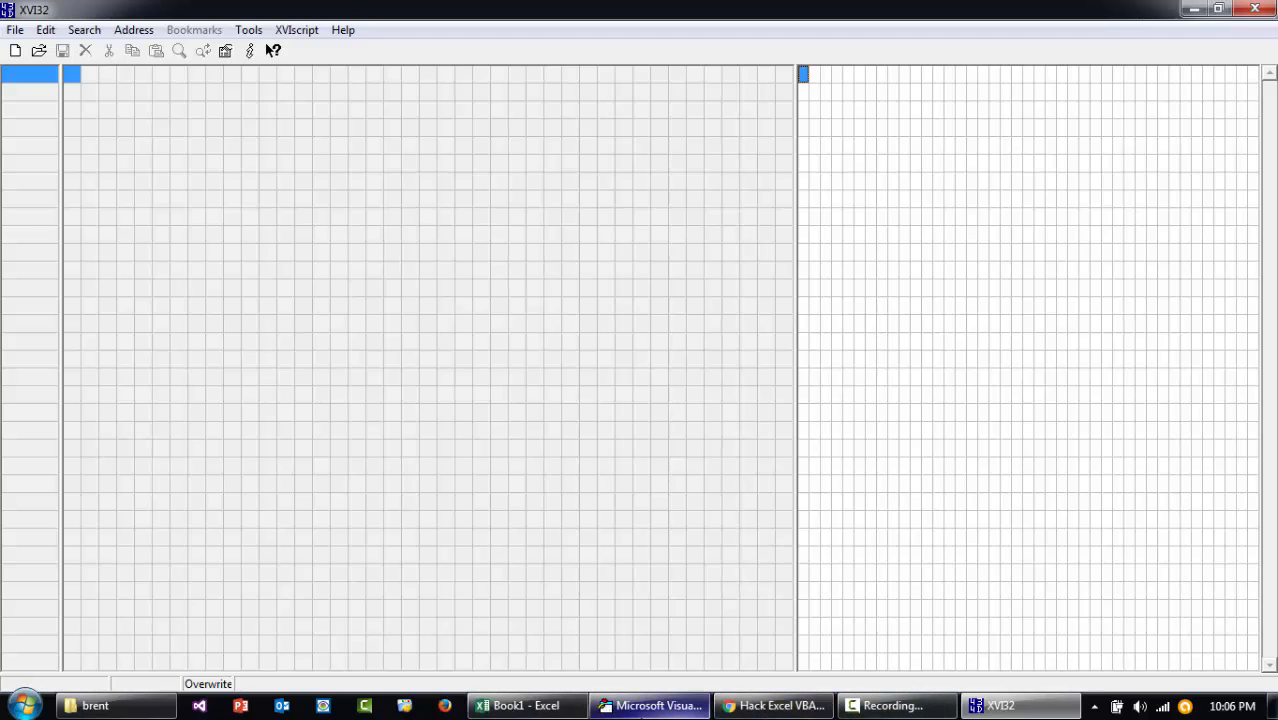
click(94, 704)
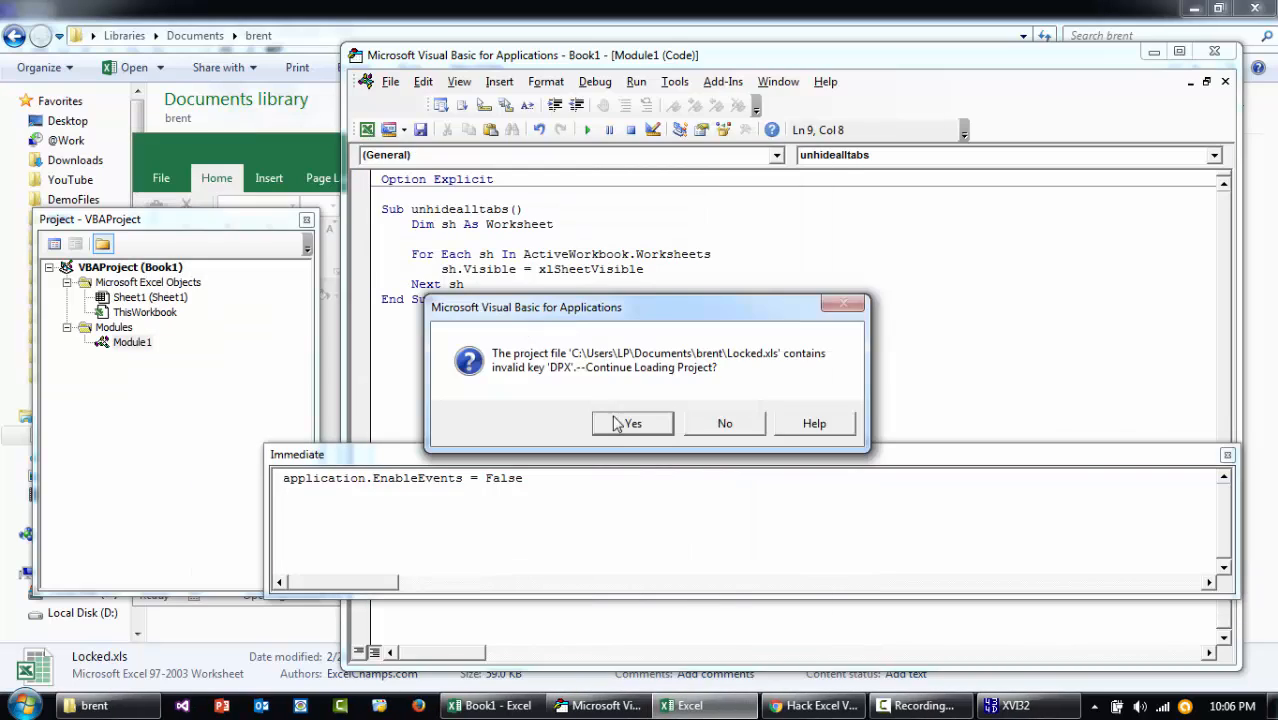
mouse_move(648, 440)
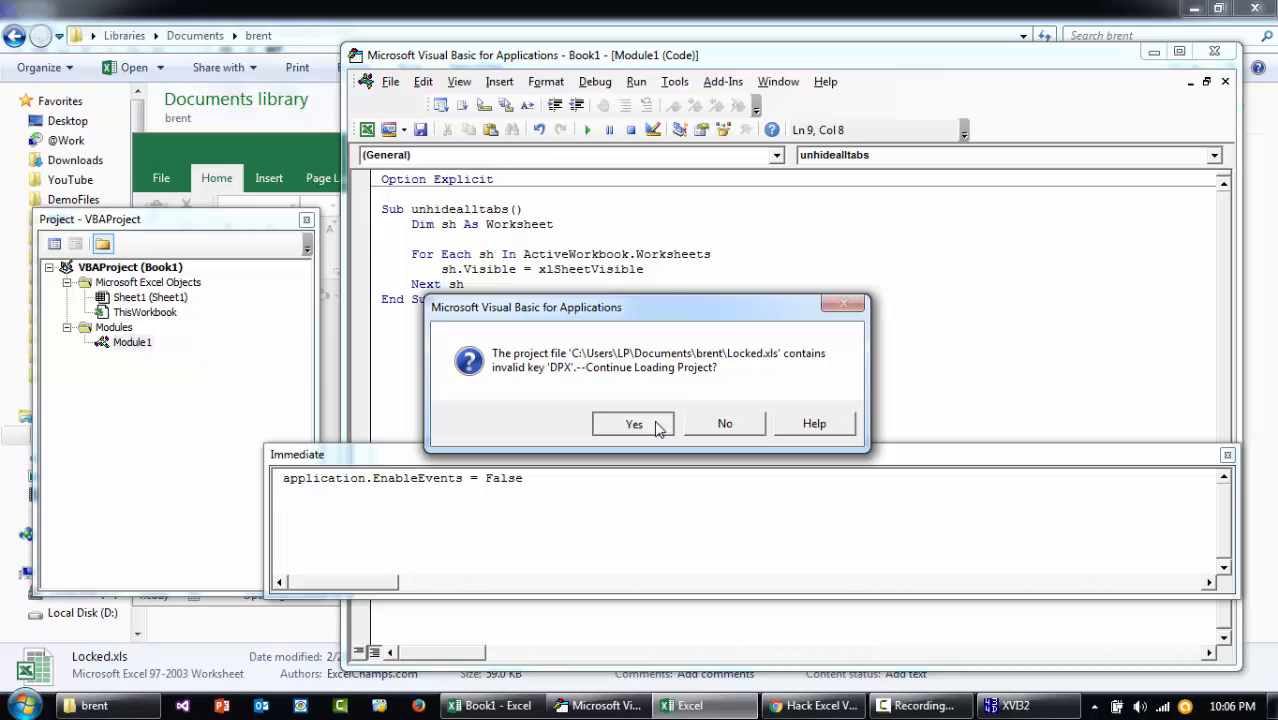
Step: Accept the invalid 'DPx' key prompt and error, then view Module1's code in the unlocked project
click(632, 424)
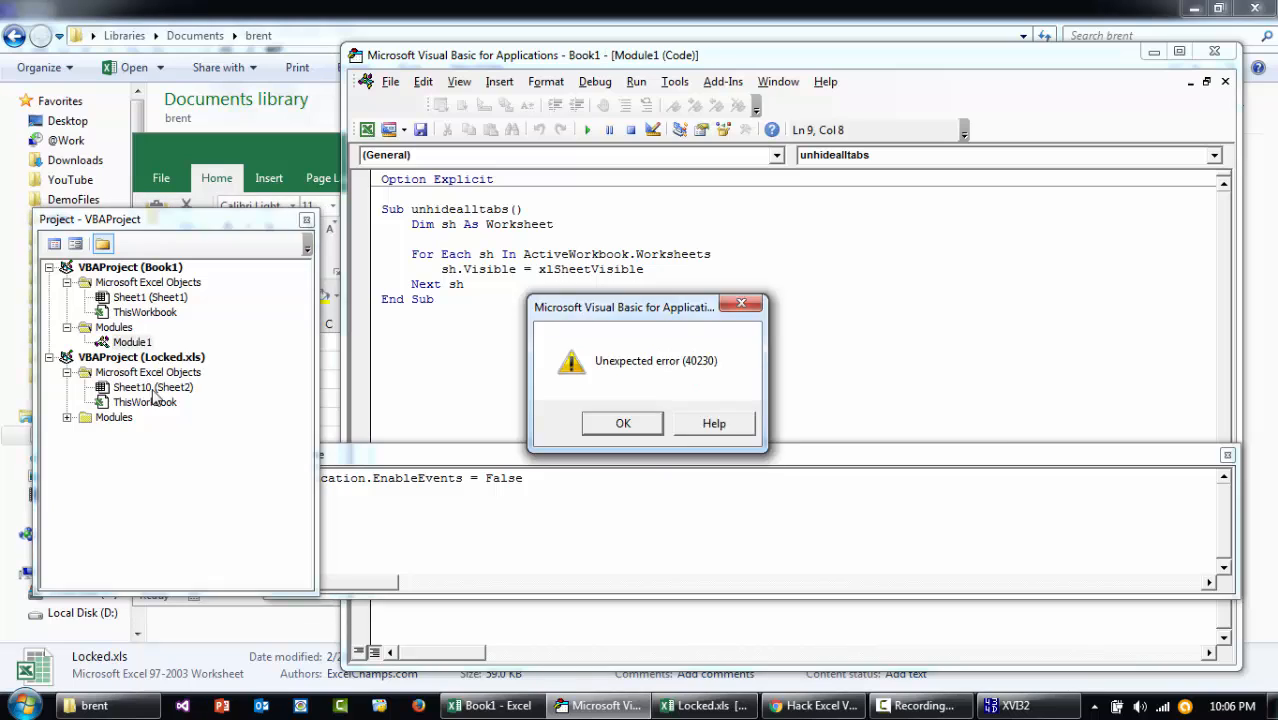
click(622, 424)
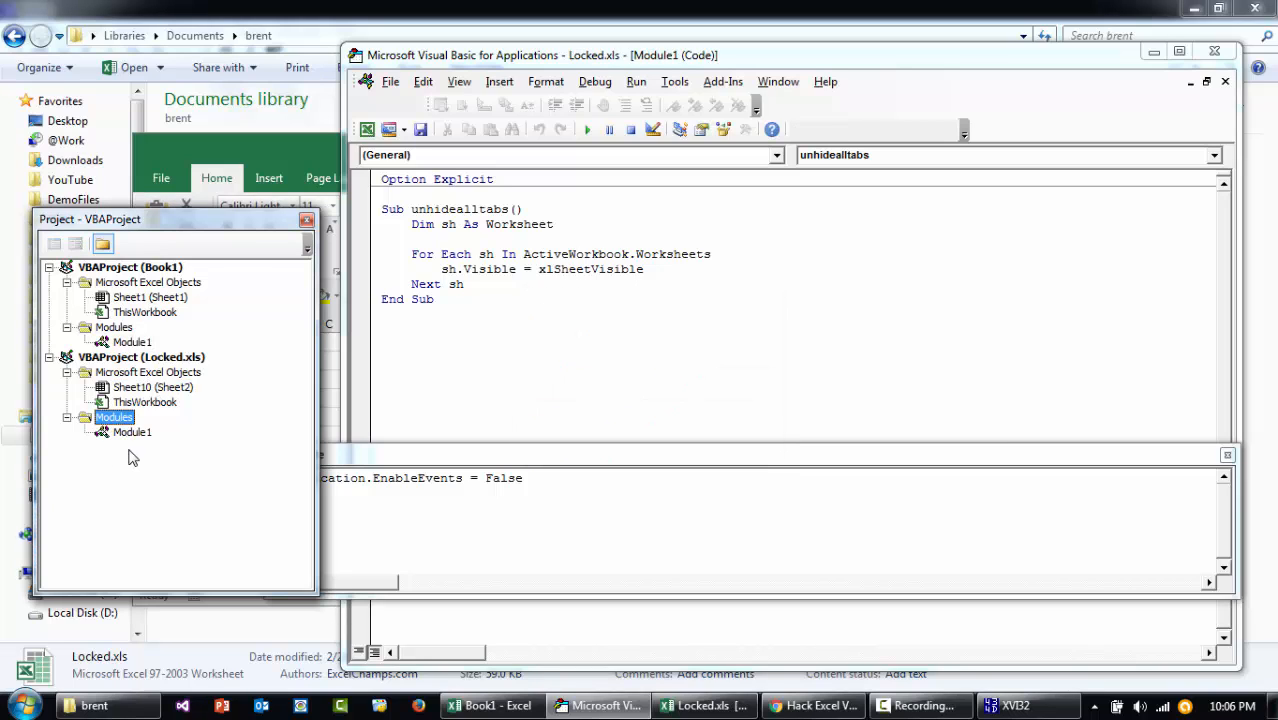
double_click(132, 342)
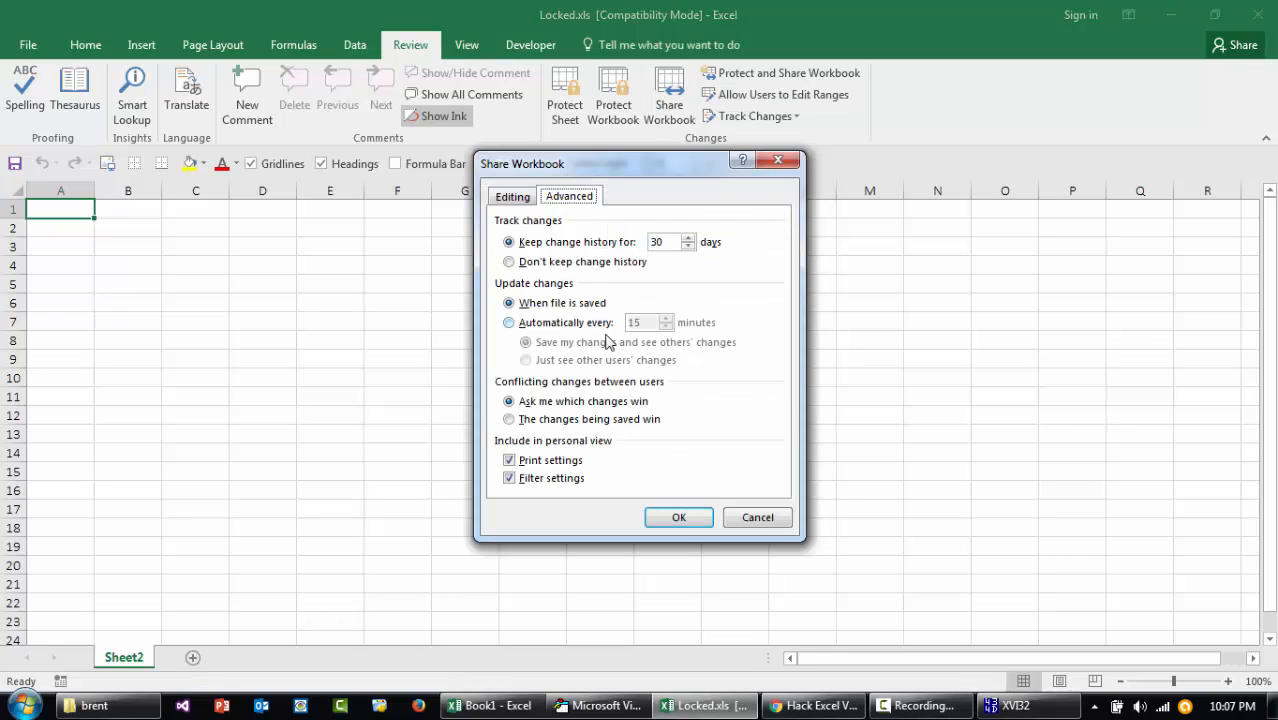
Step: Turn on sharing for Locked.xls and save it as a shared workbook
click(678, 516)
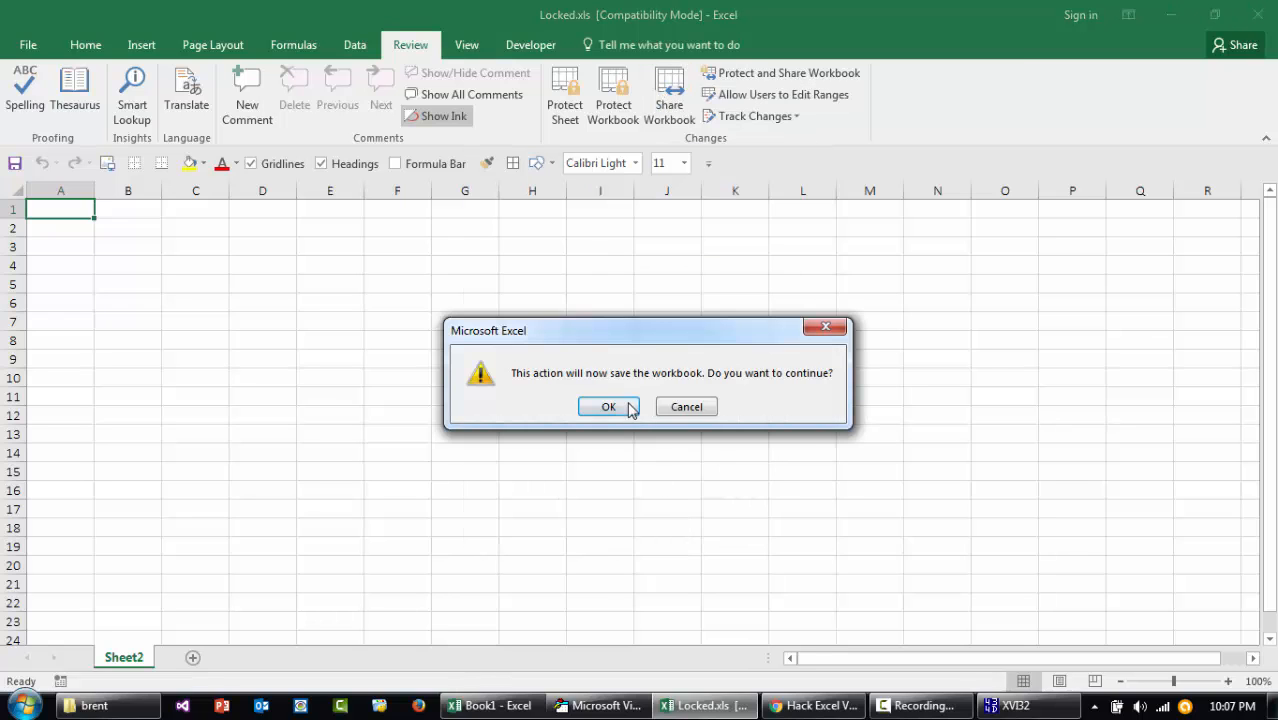
click(608, 406)
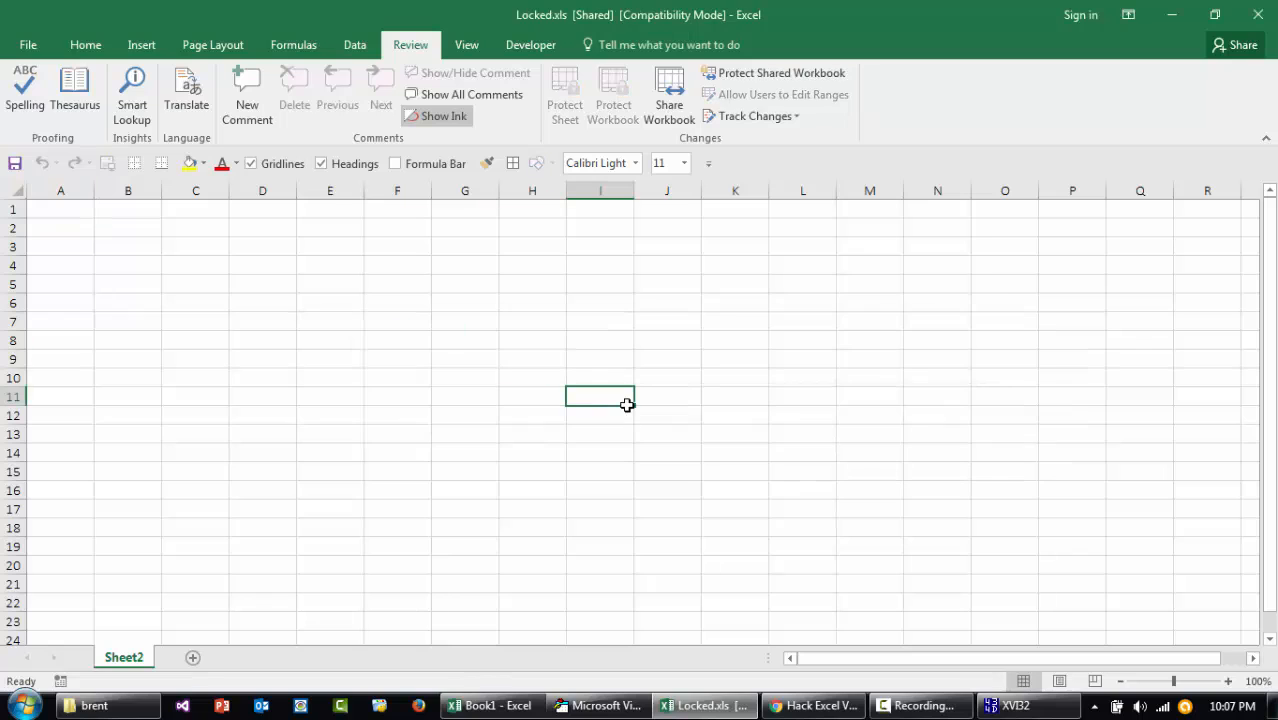
click(668, 96)
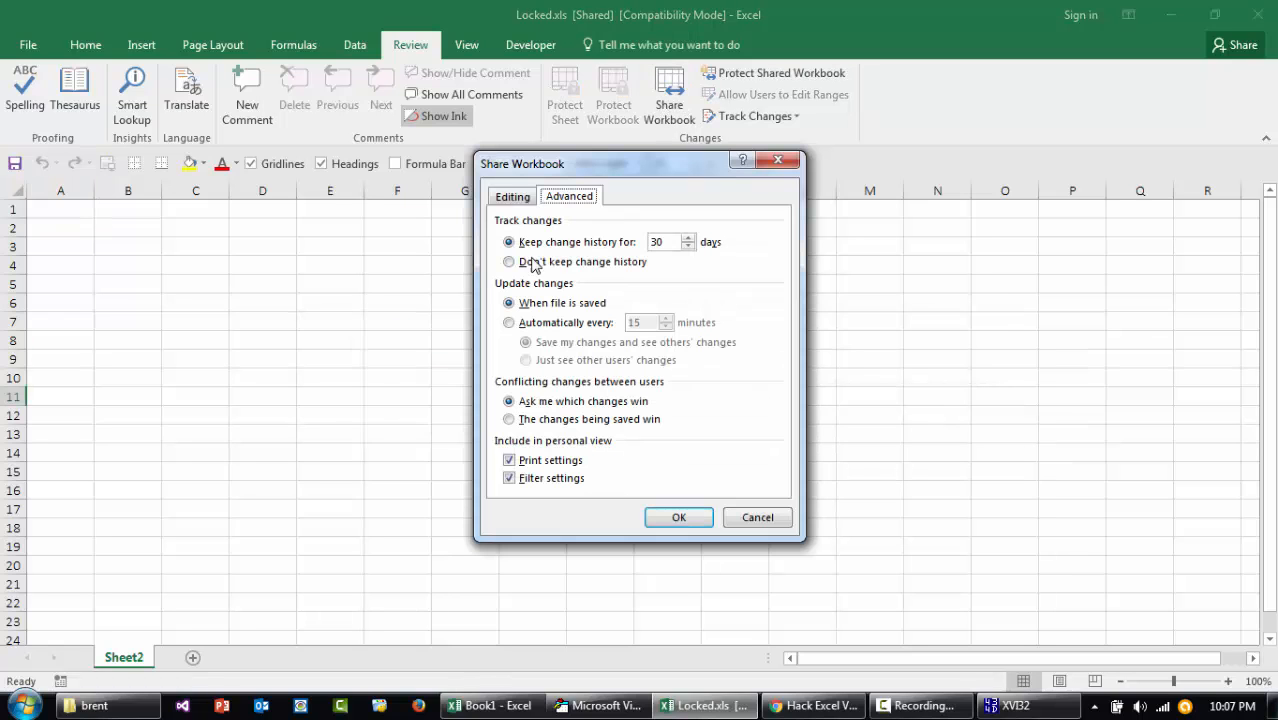
Step: Disable 'Allow changes by more than one user' to stop sharing the workbook again
click(512, 196)
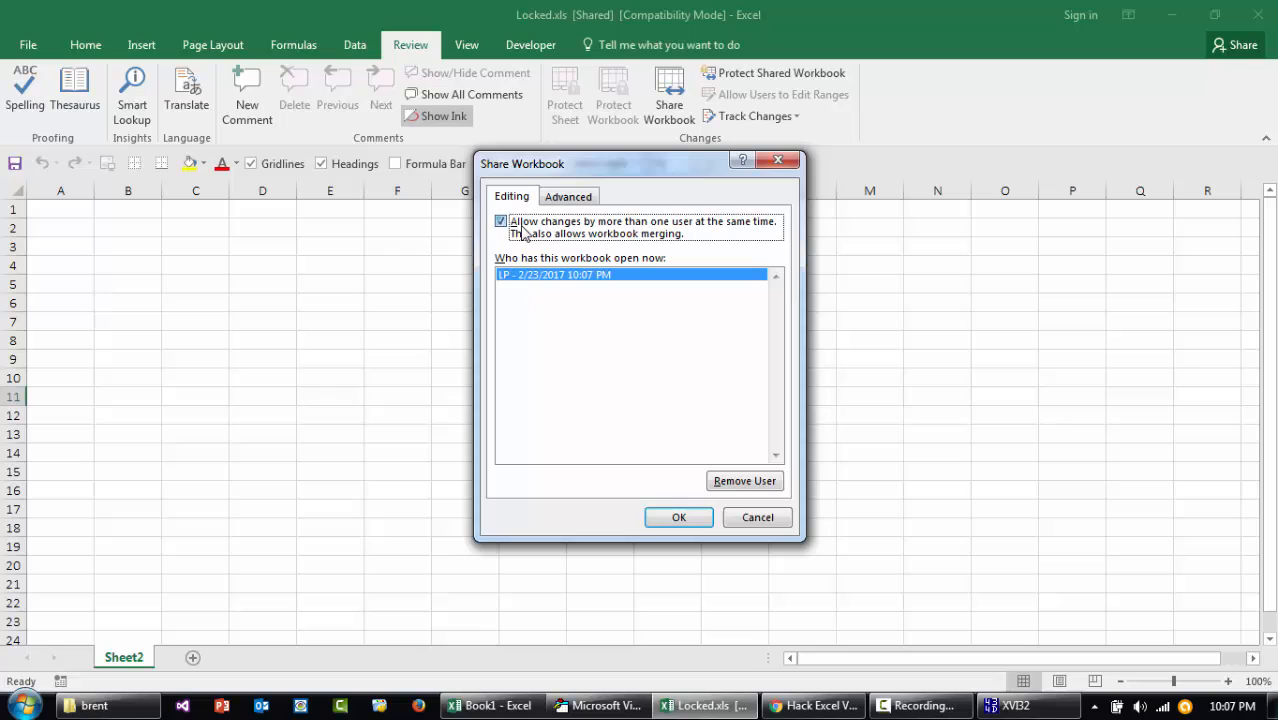
click(678, 516)
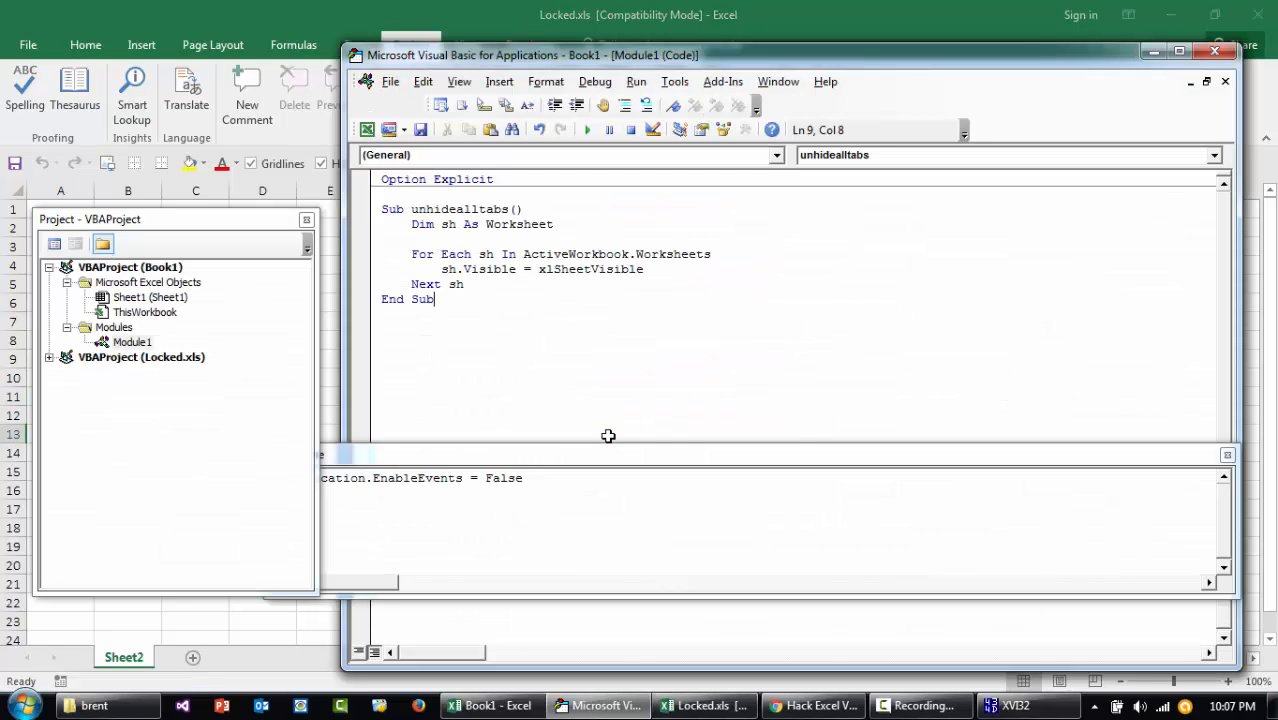
click(140, 356)
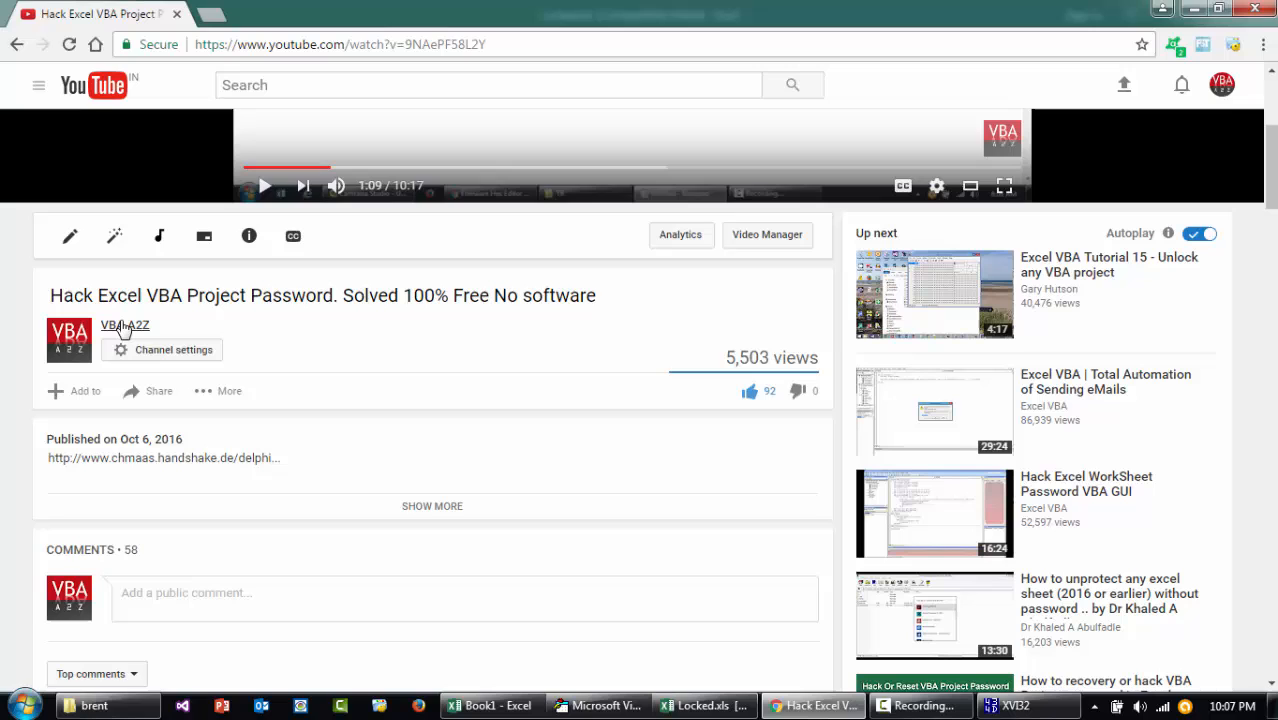
Step: Browse the VBA A2Z channel's playlists and uploads, then view its Discussion section
click(124, 324)
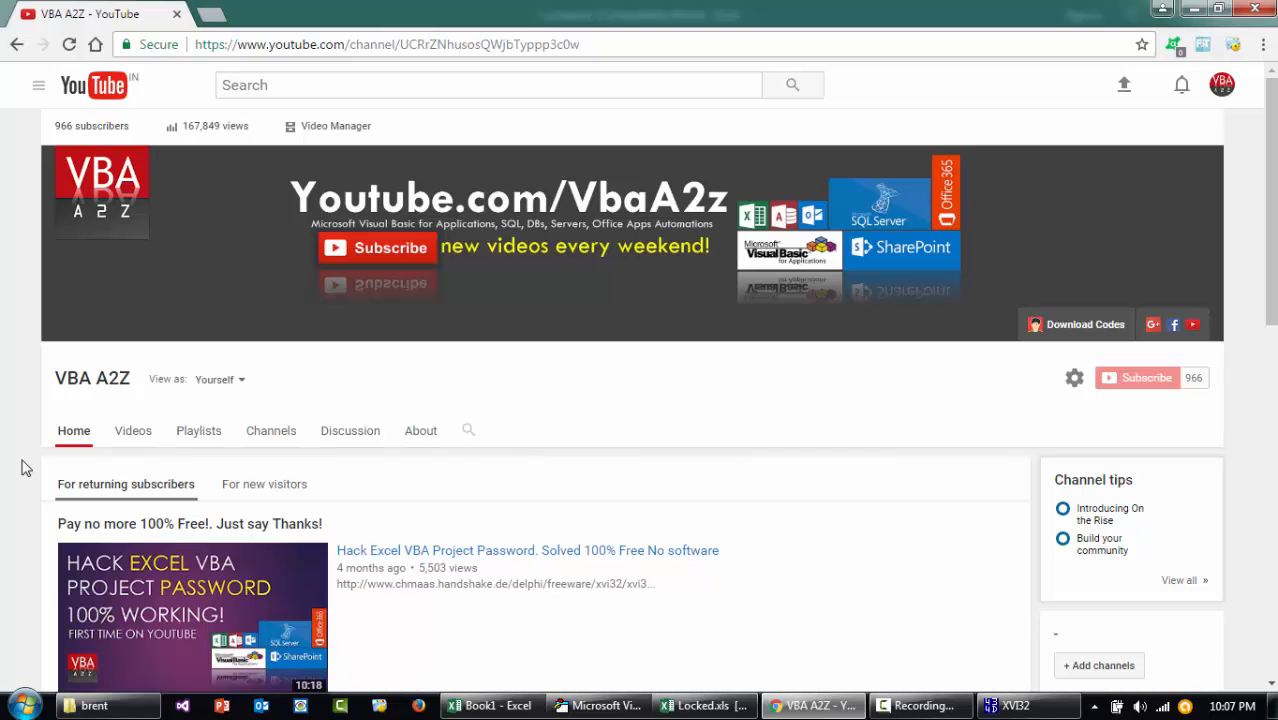
scroll(down, 3)
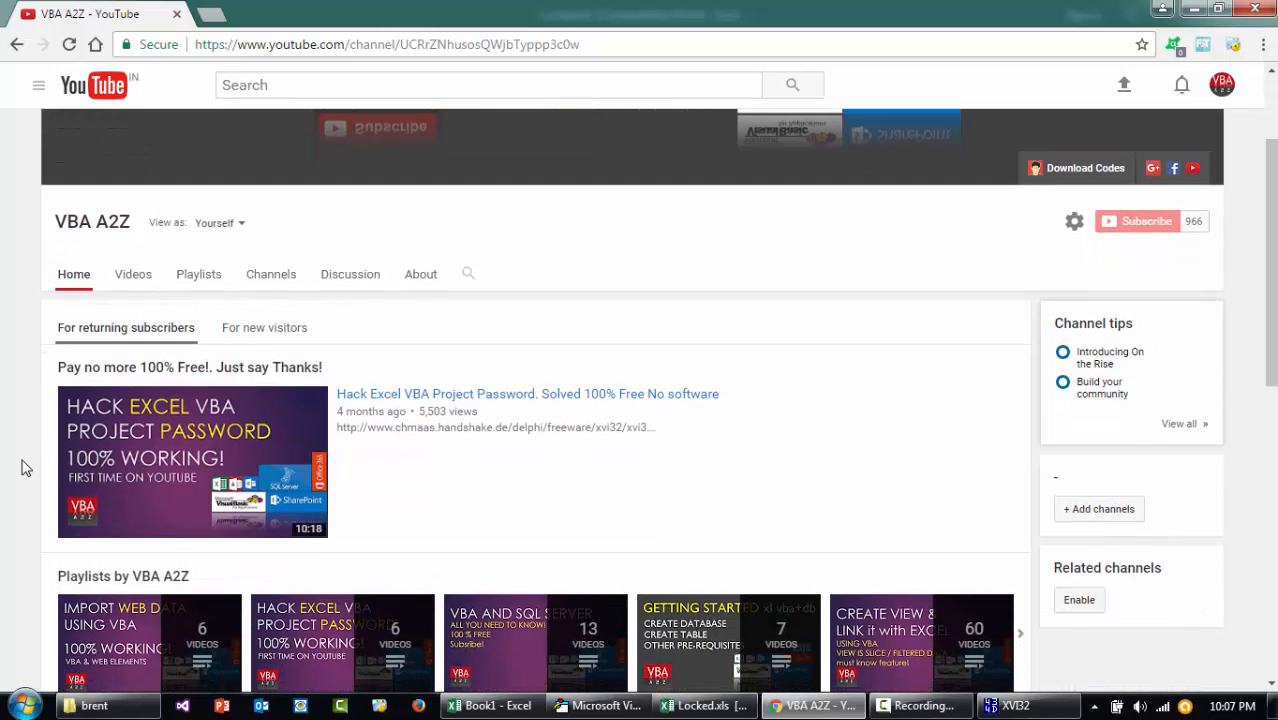
scroll(down, 3)
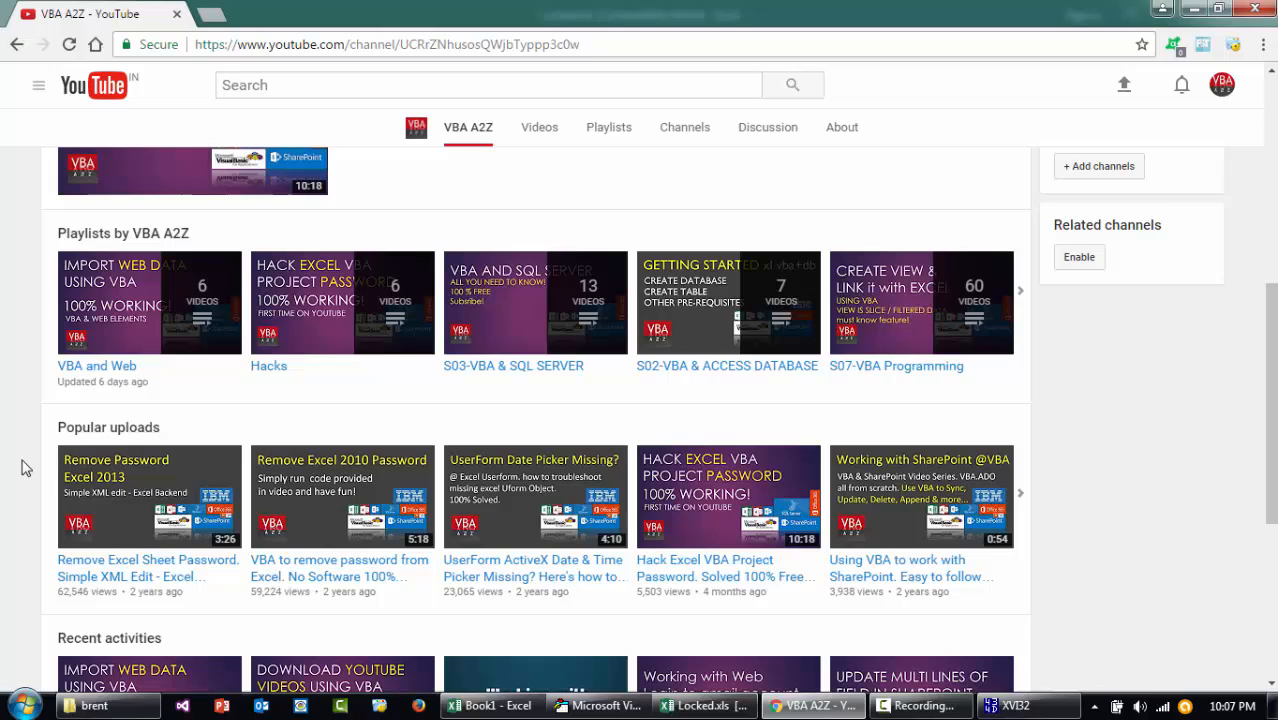
scroll(up, 3)
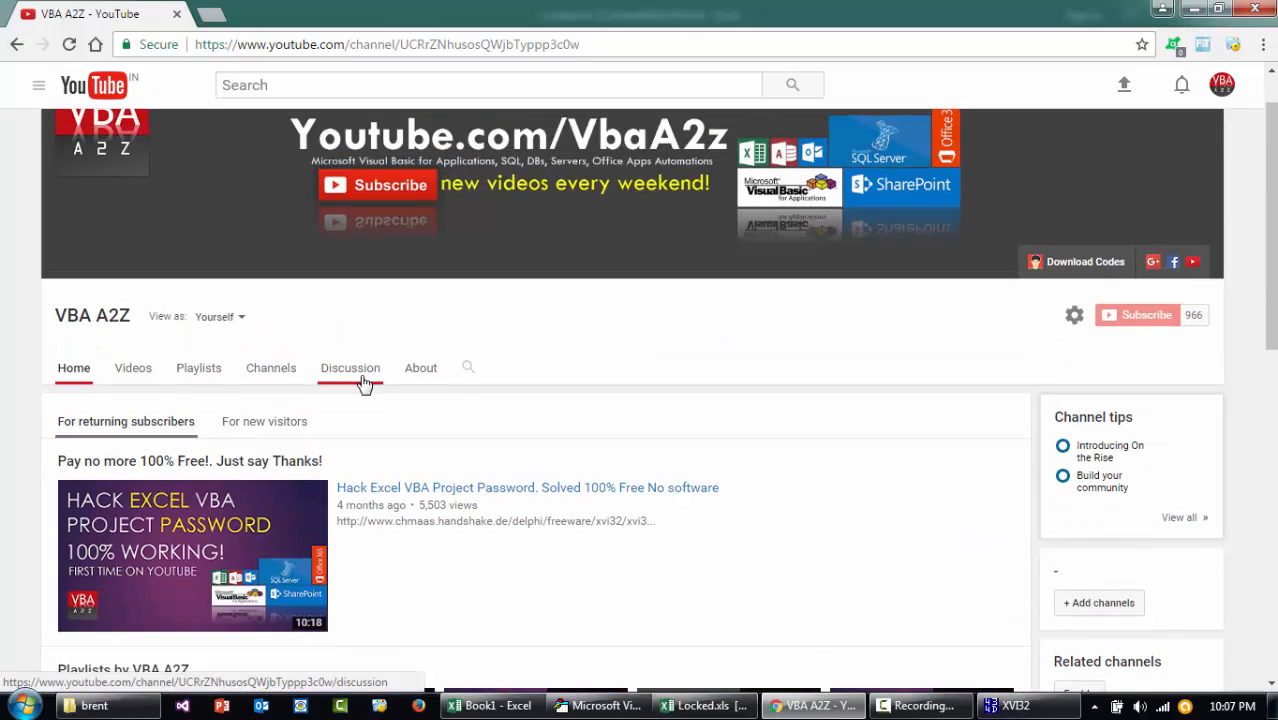
click(350, 368)
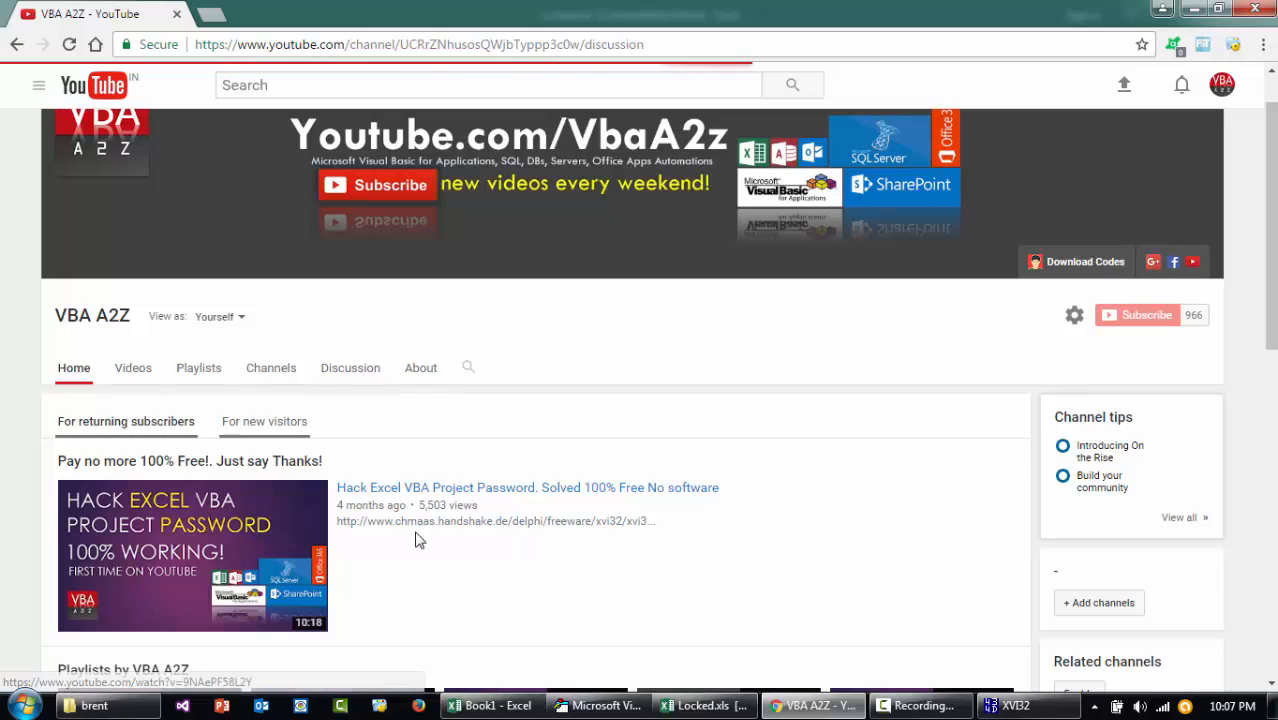